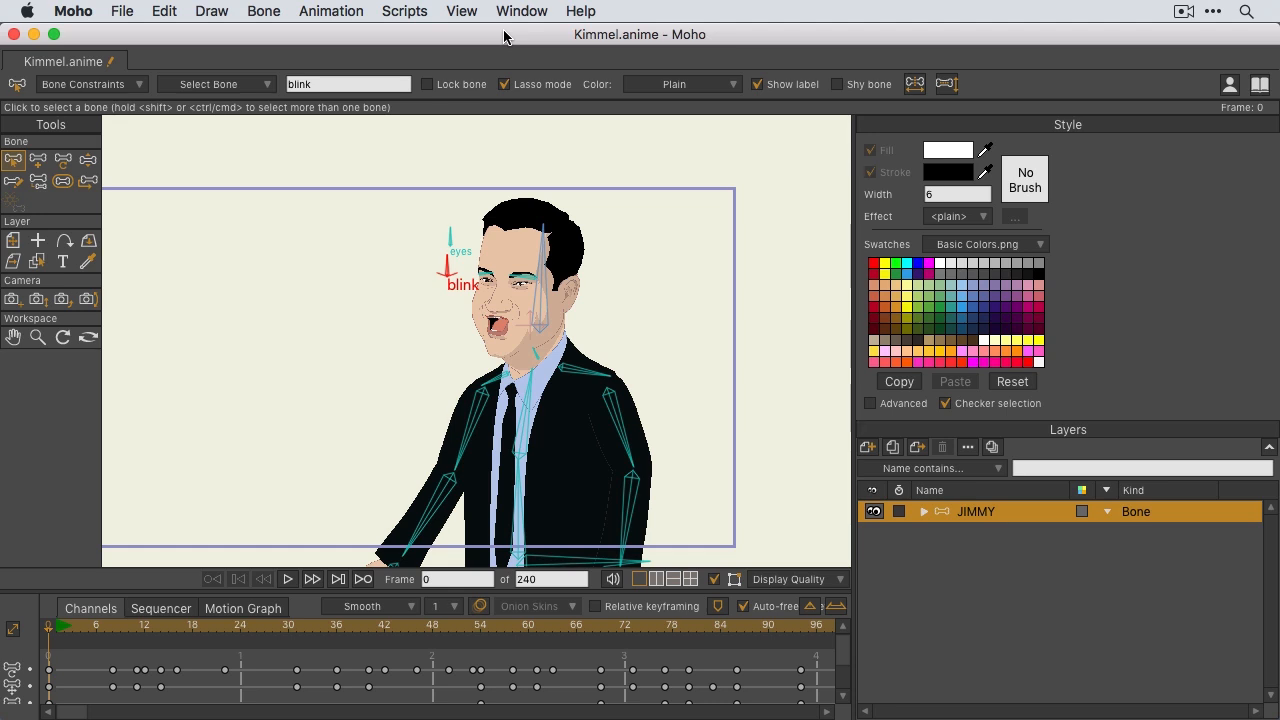
{"action": "mouse_move", "coordinate": [295, 601]}
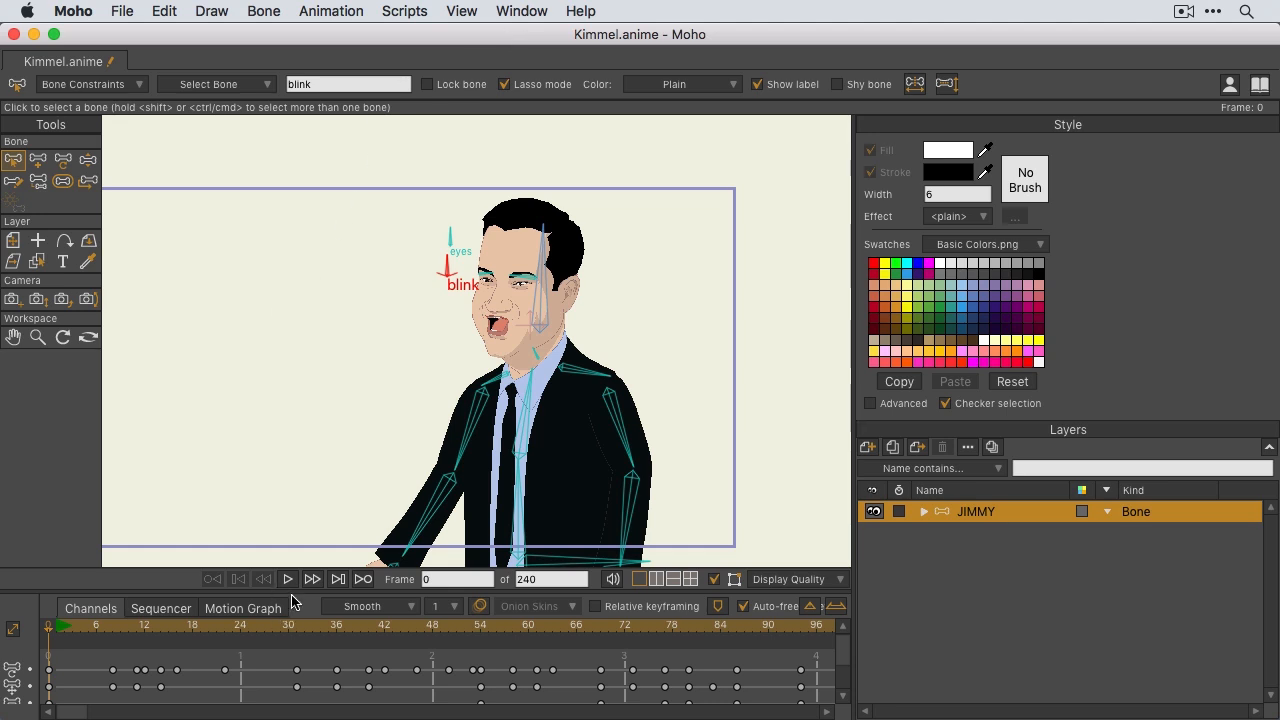
Preview the rig playback, then set the Export Animation end frame to 20.
{"action": "left_click", "coordinate": [288, 579]}
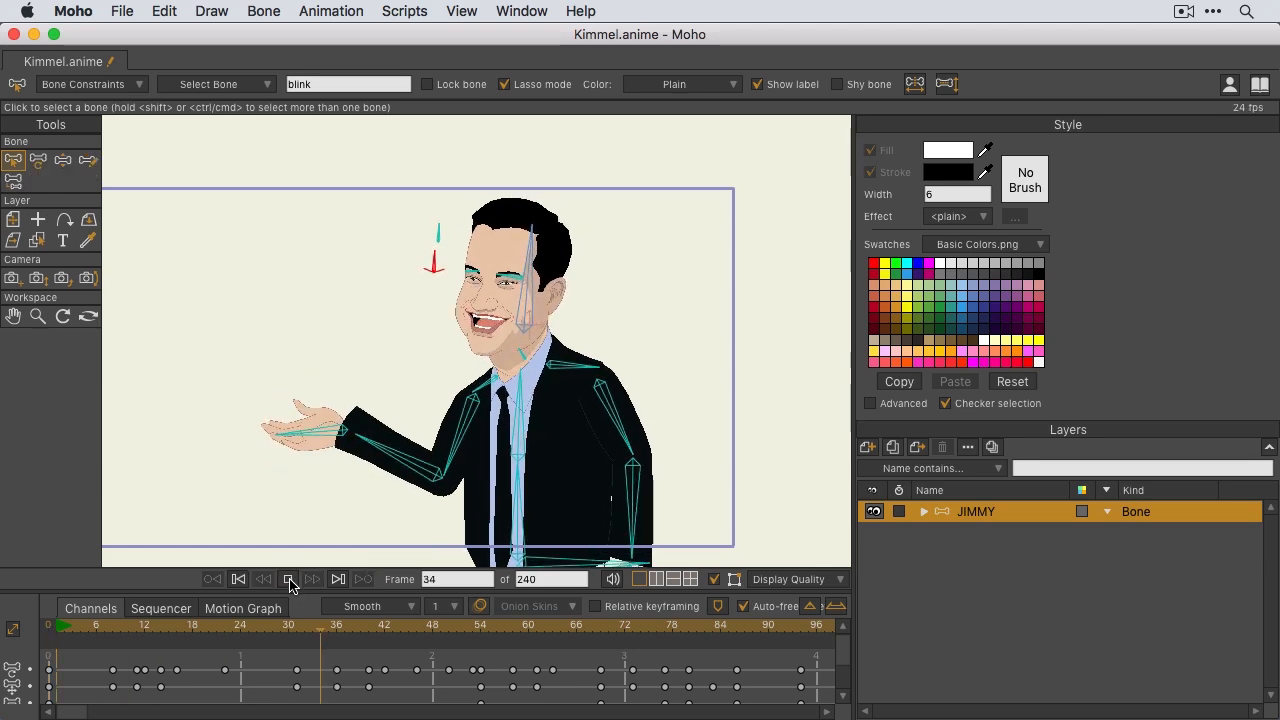
{"action": "left_click", "coordinate": [288, 579]}
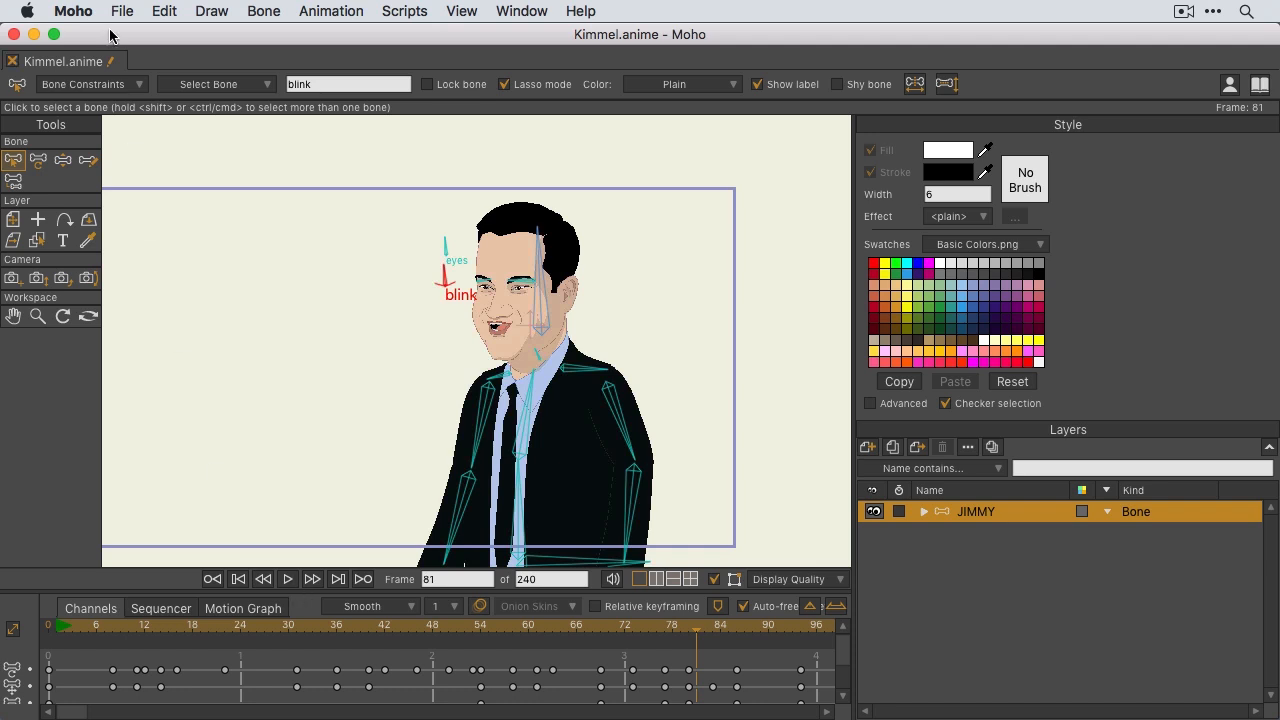
{"action": "left_click", "coordinate": [122, 11]}
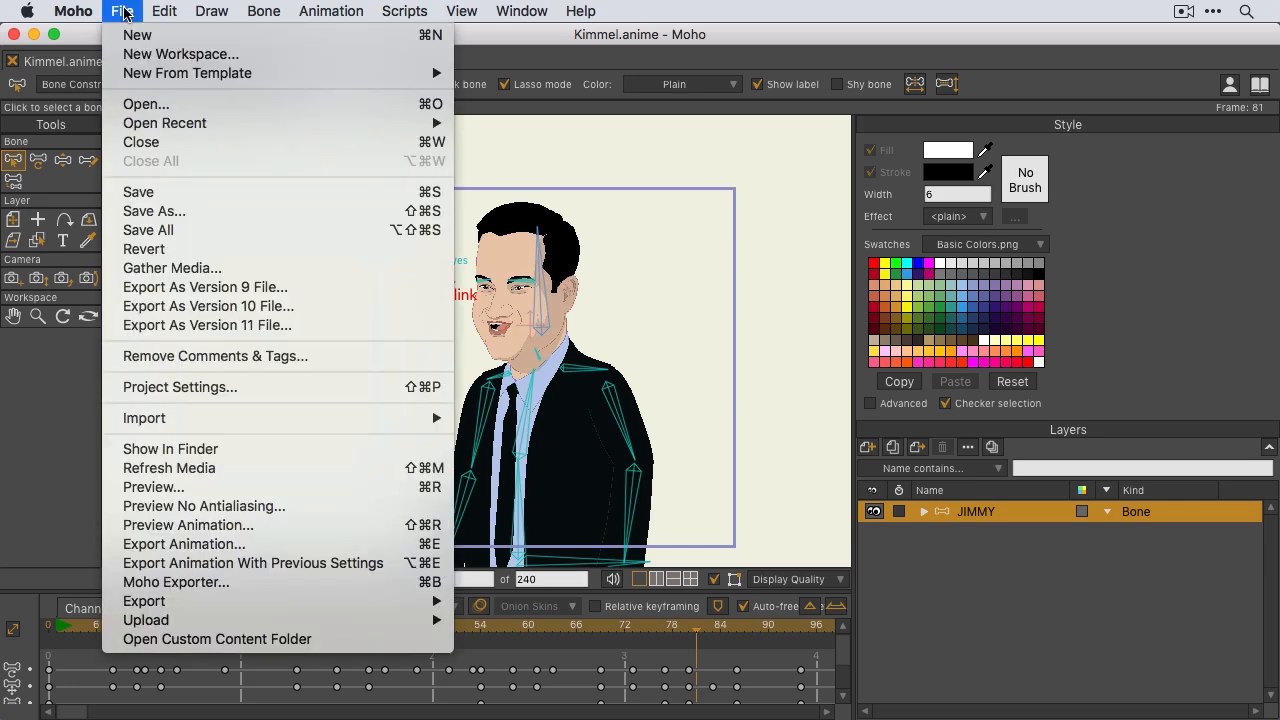
{"action": "mouse_move", "coordinate": [183, 544]}
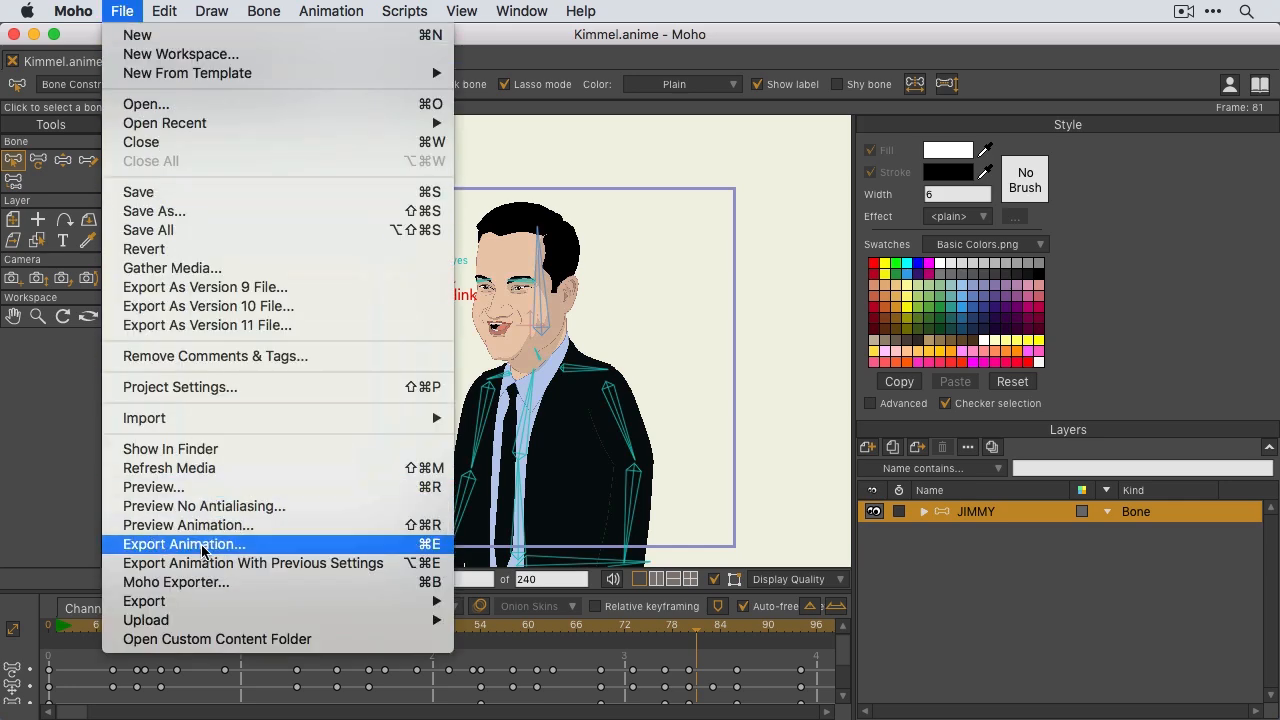
{"action": "left_click", "coordinate": [183, 544]}
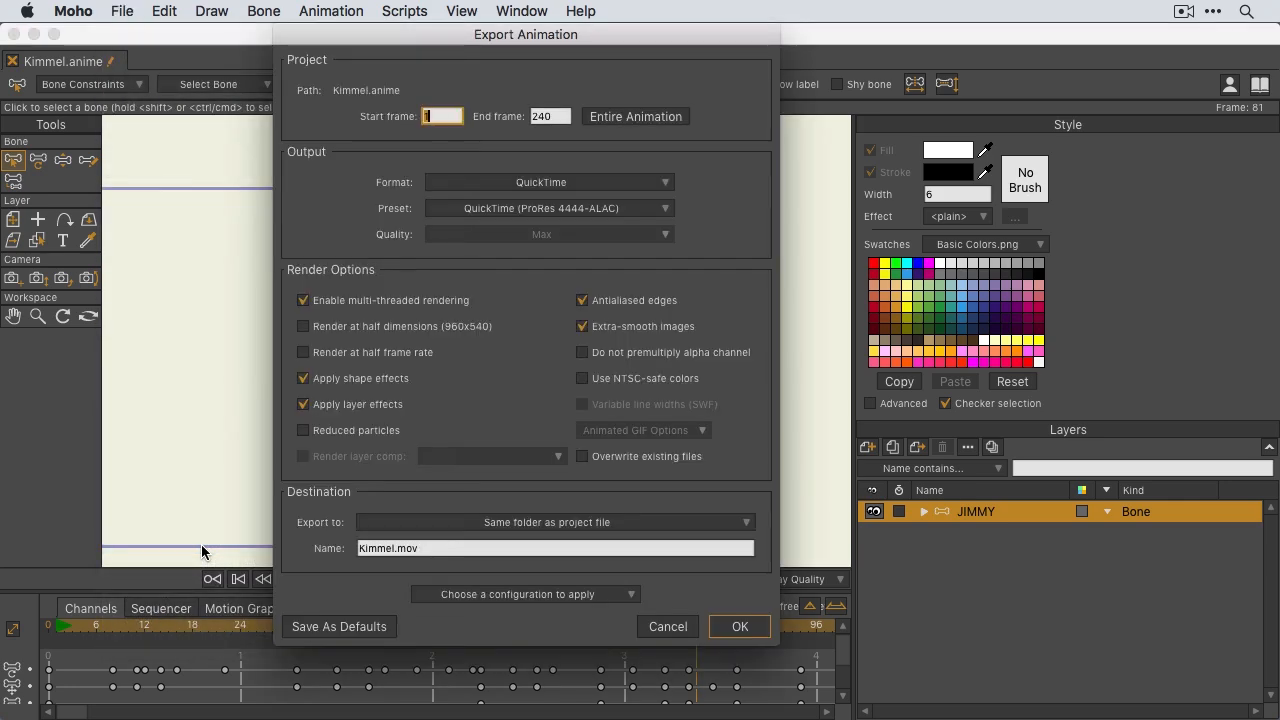
{"action": "mouse_move", "coordinate": [197, 549]}
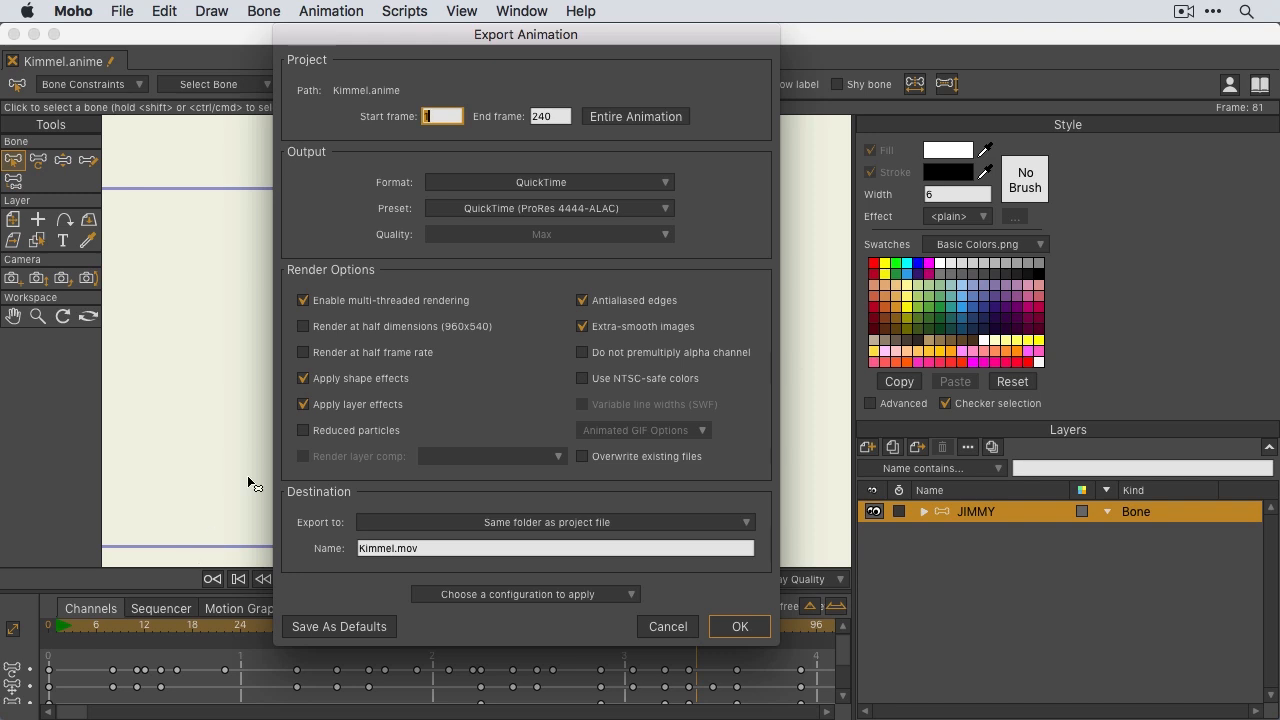
{"action": "mouse_move", "coordinate": [517, 182]}
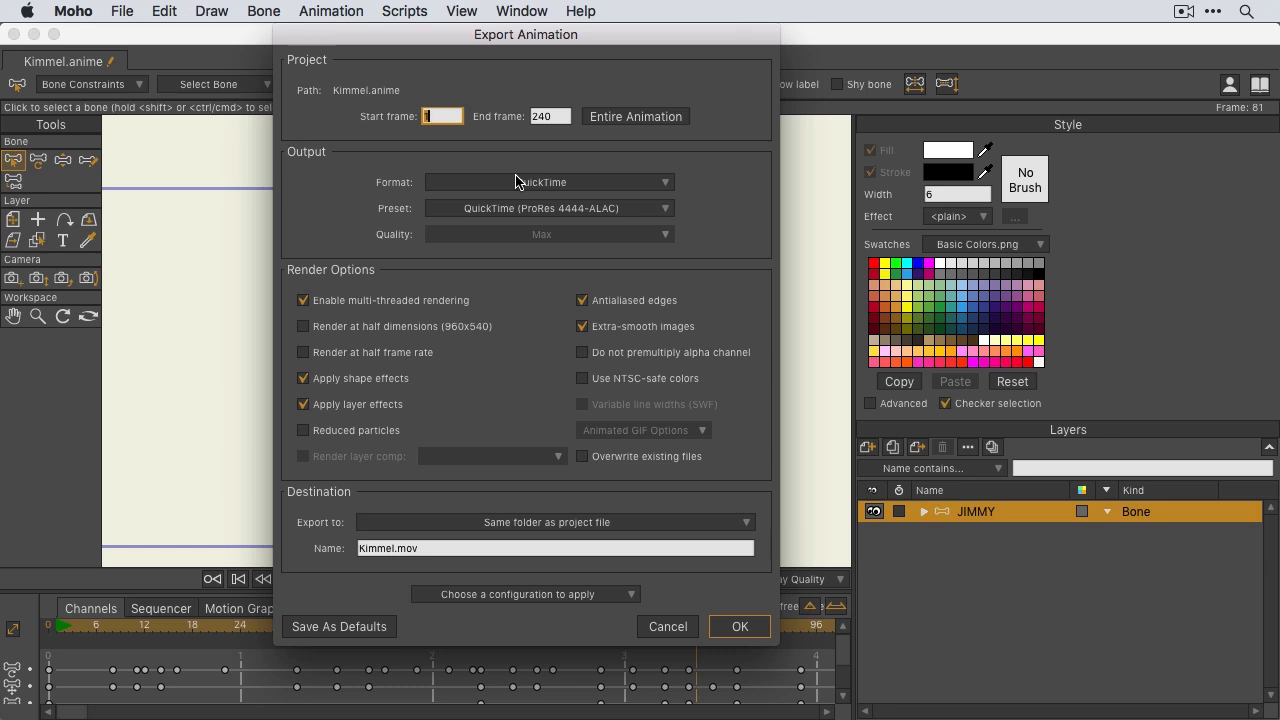
{"action": "left_click", "coordinate": [549, 116]}
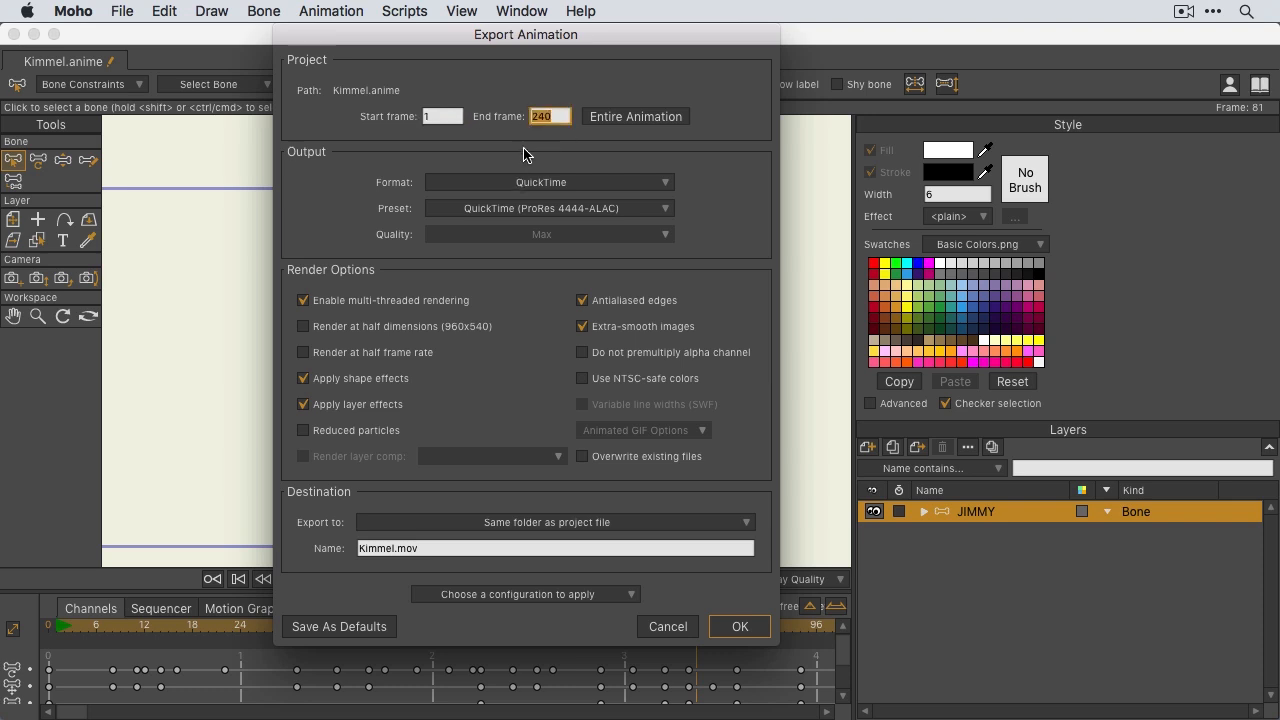
{"action": "type", "text": "20"}
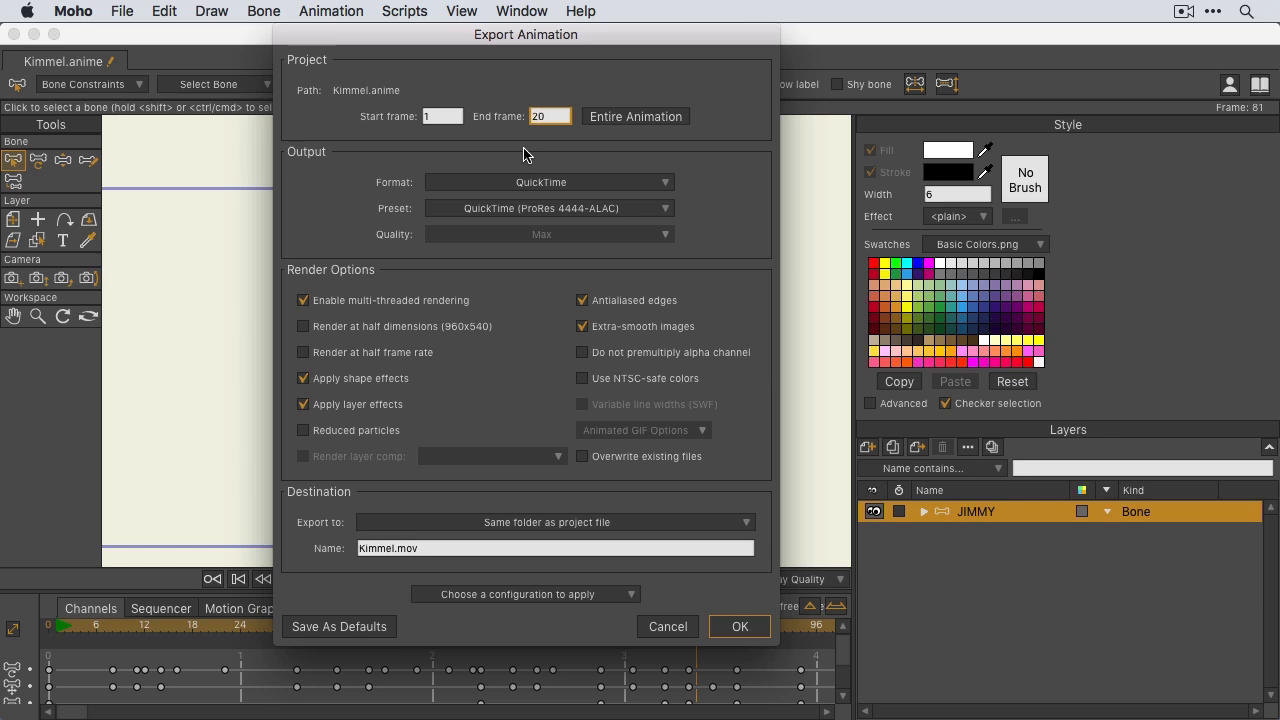
{"action": "mouse_move", "coordinate": [521, 159]}
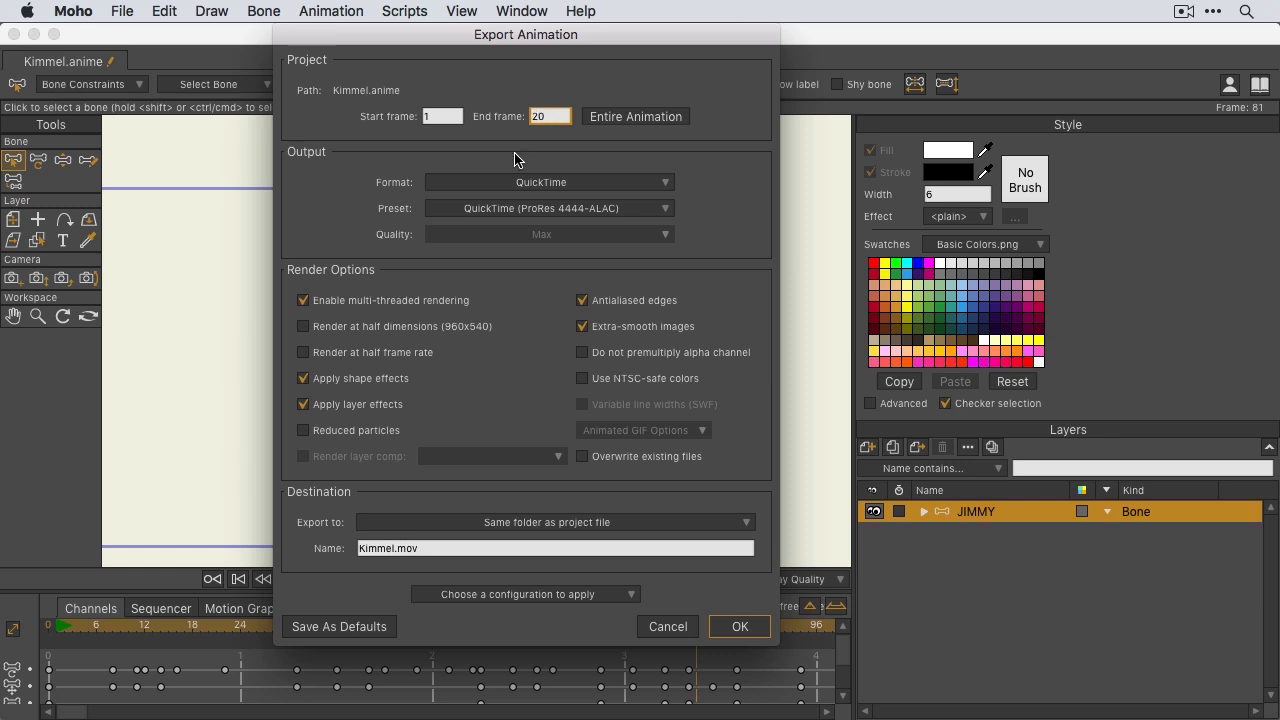
{"action": "mouse_move", "coordinate": [518, 188]}
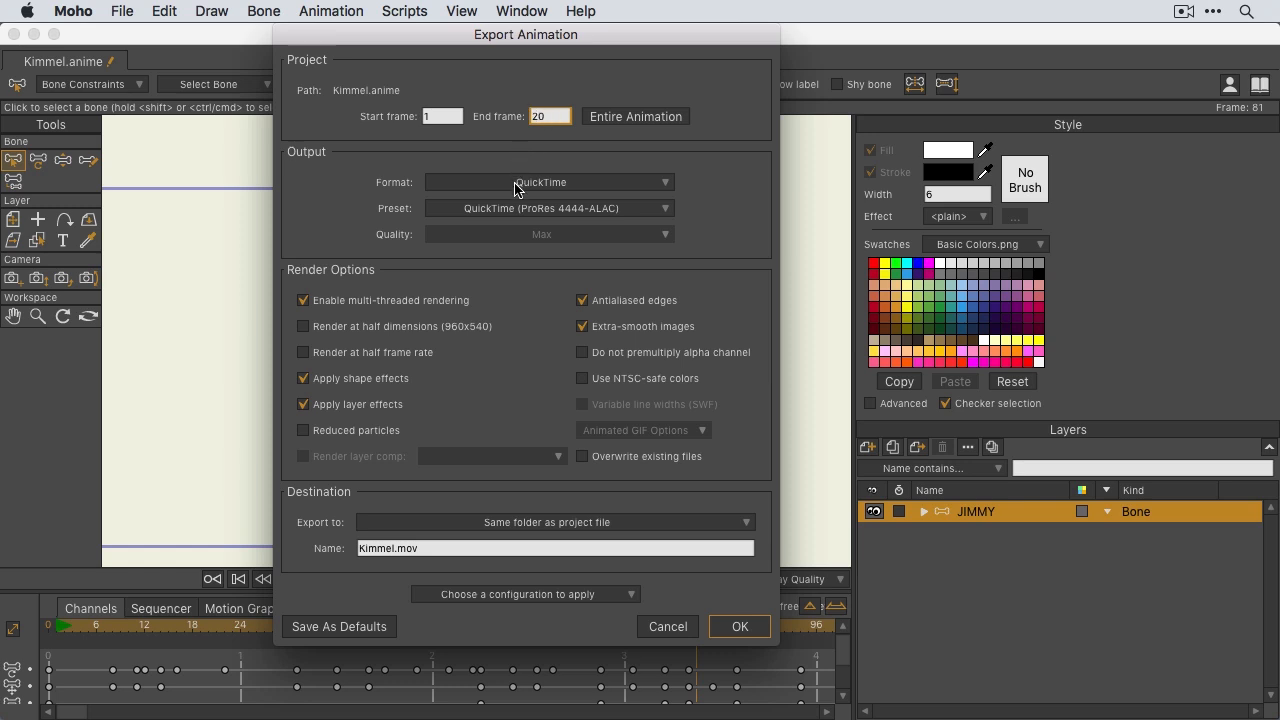
Set the export format to SVG, destined for a new Kimmel folder in Desktop/SVG.
{"action": "left_click", "coordinate": [549, 182]}
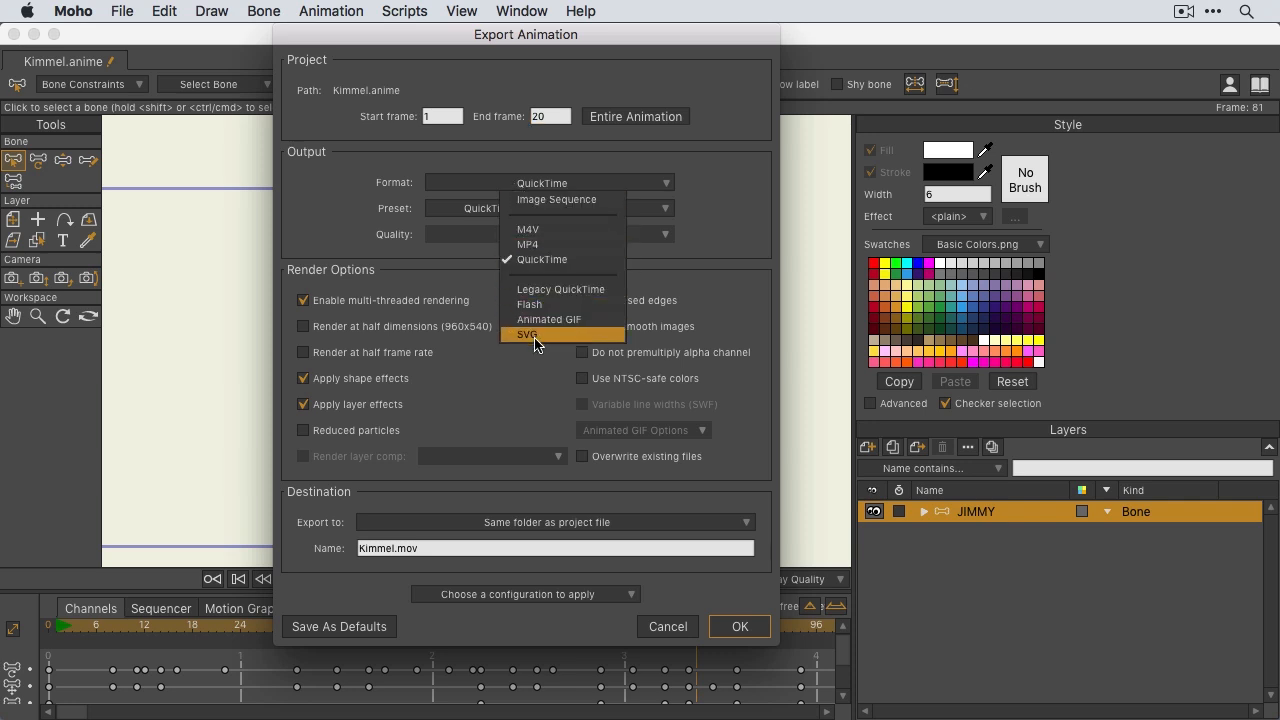
{"action": "left_click", "coordinate": [527, 334]}
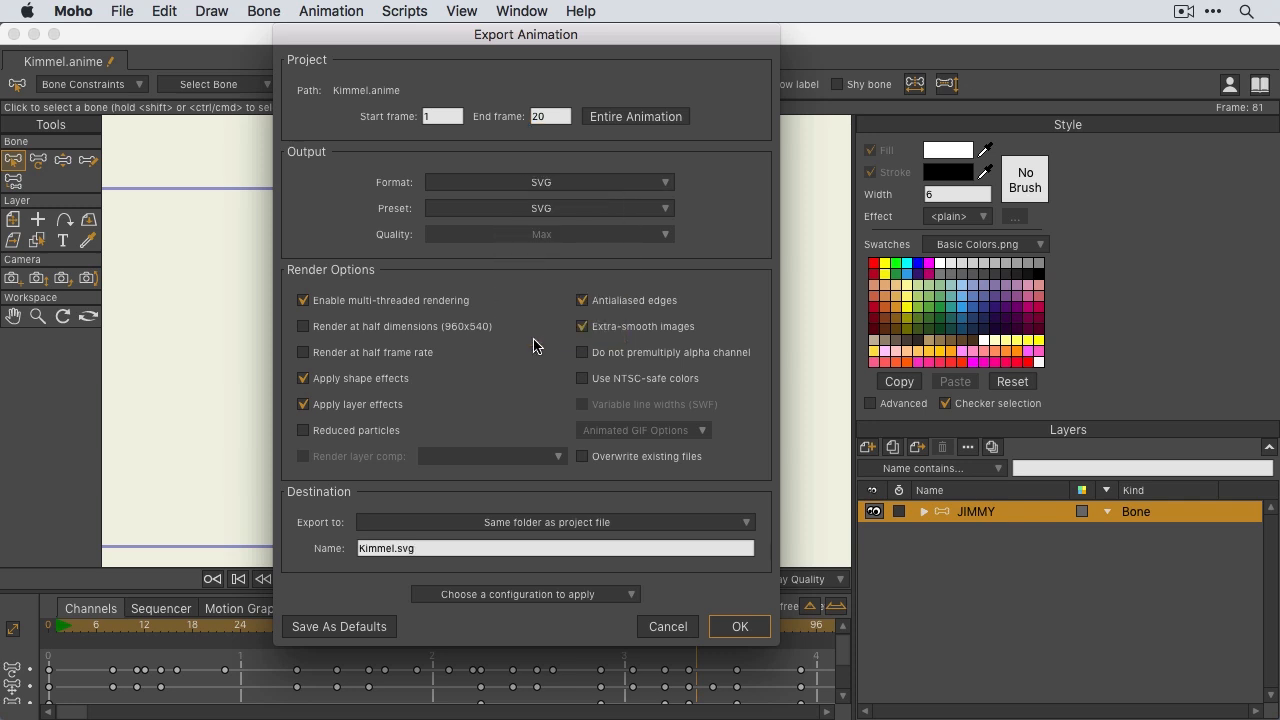
{"action": "mouse_move", "coordinate": [522, 535]}
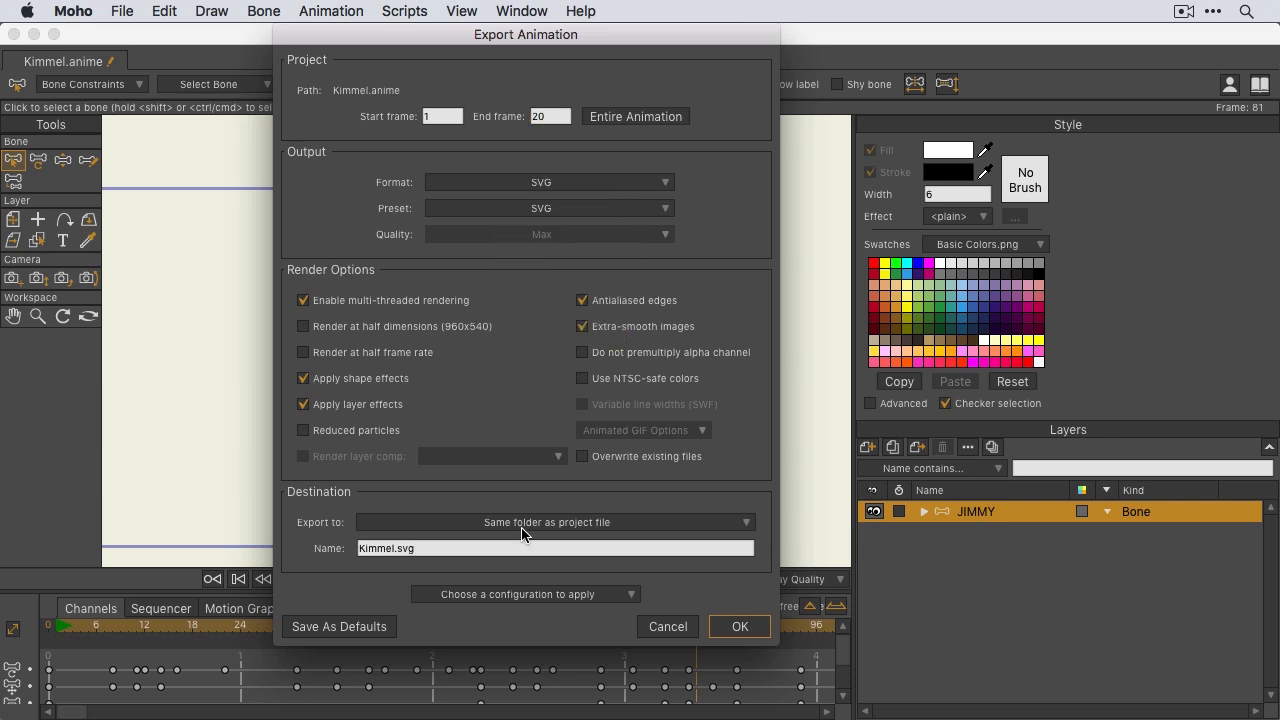
{"action": "left_click", "coordinate": [548, 522]}
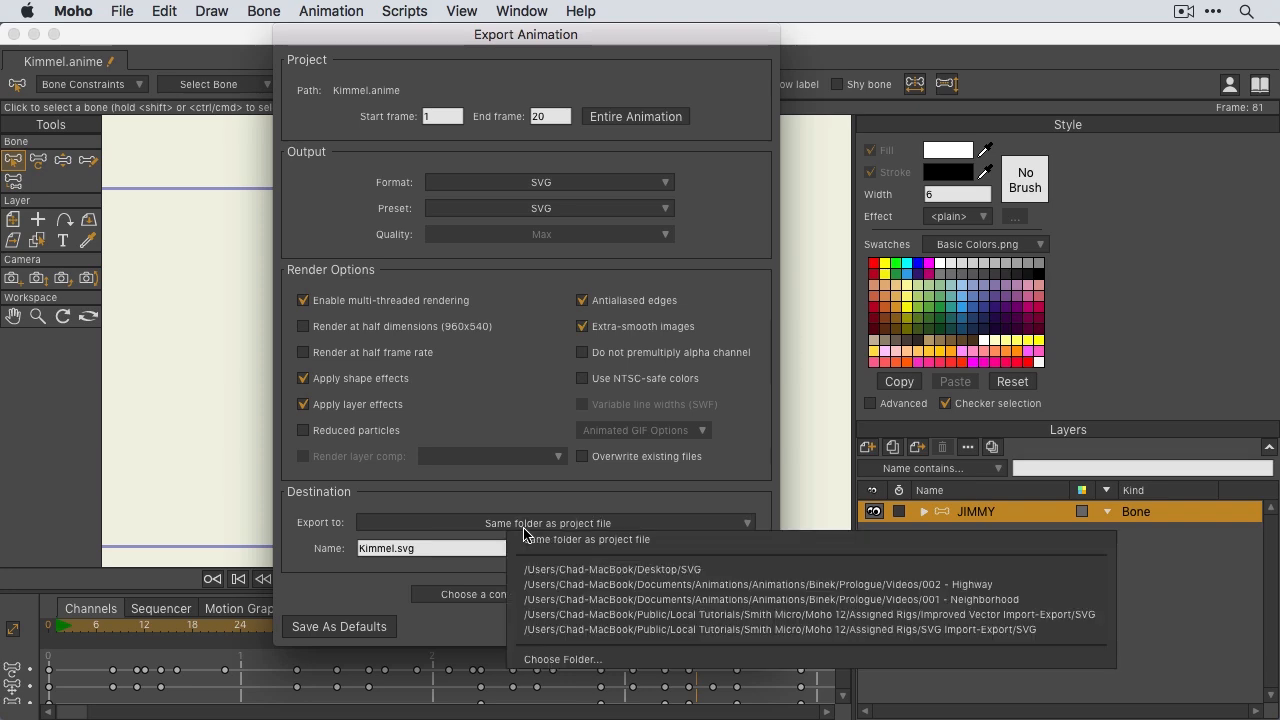
{"action": "left_click", "coordinate": [562, 659]}
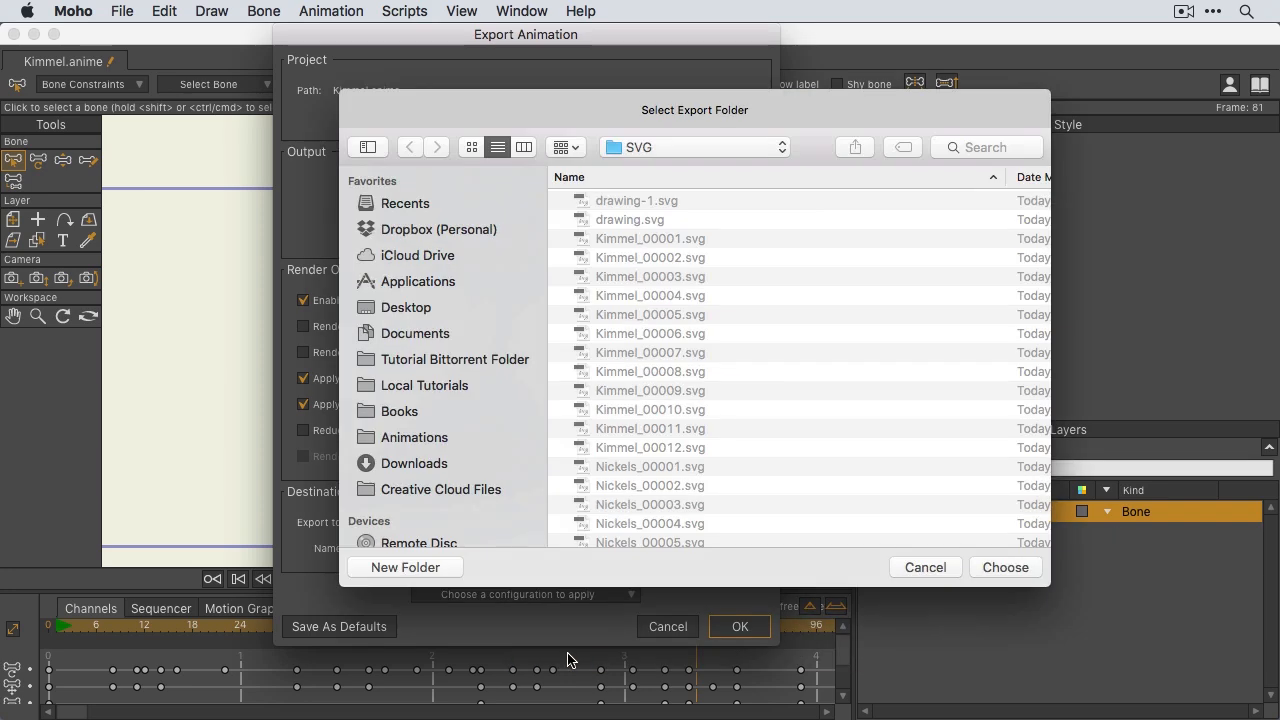
{"action": "mouse_move", "coordinate": [430, 580]}
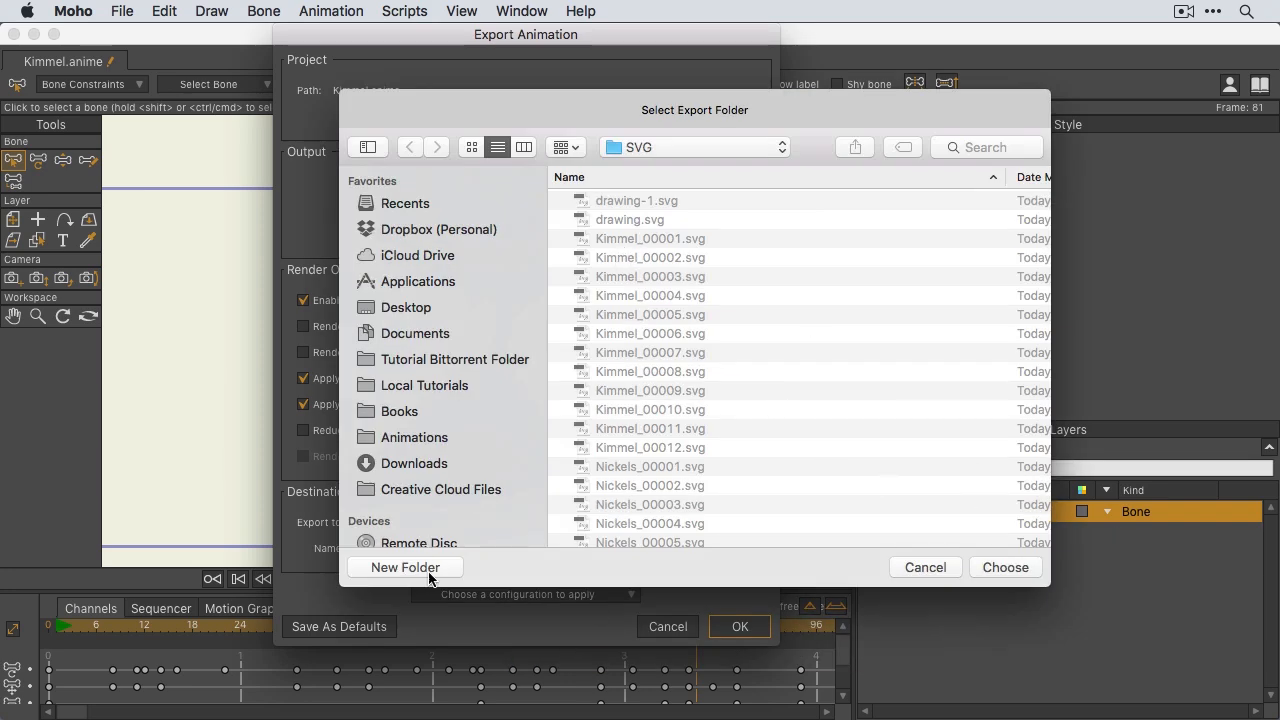
{"action": "left_click", "coordinate": [405, 567]}
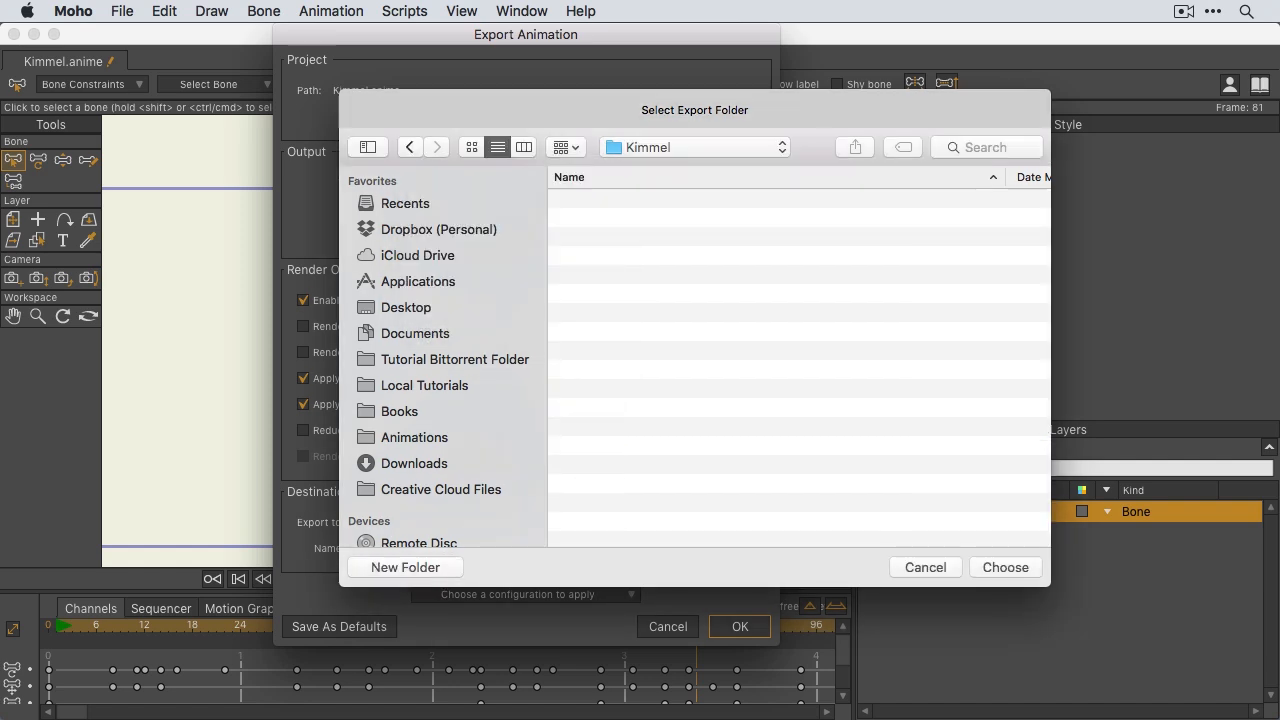
{"action": "left_click", "coordinate": [1004, 567]}
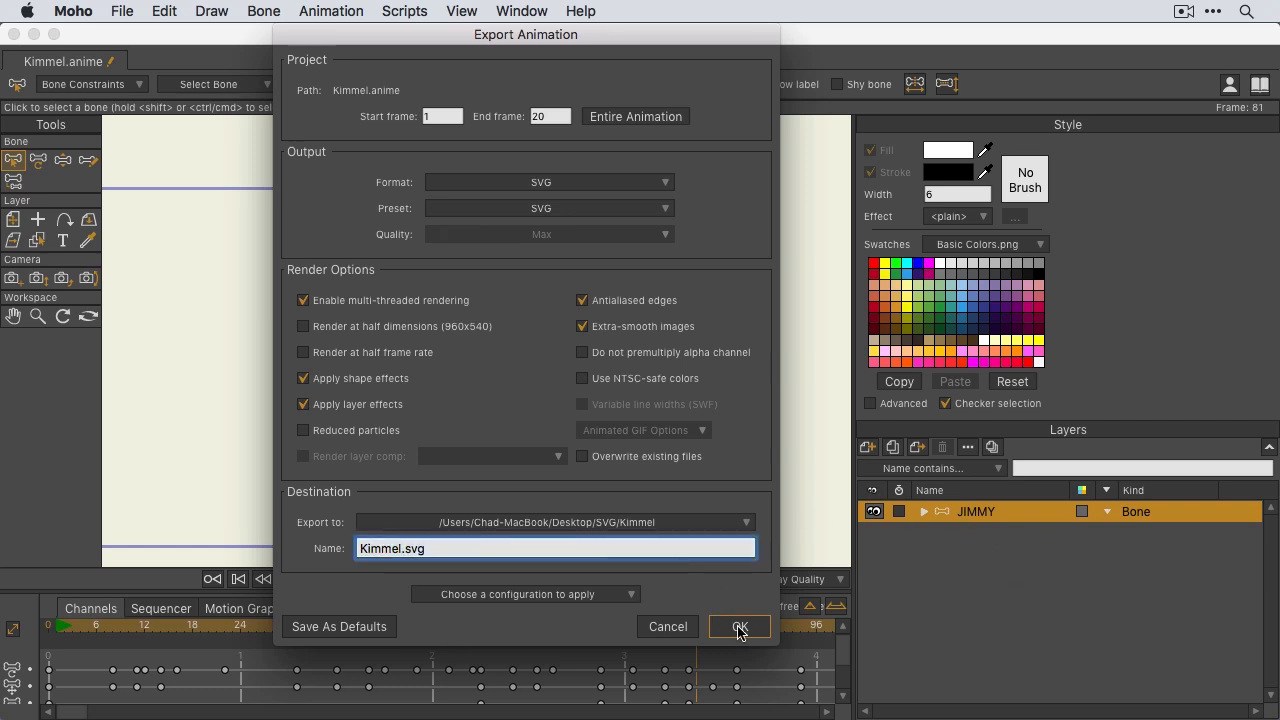
Export frames Kimmel_00001–00020 as SVG and close the Finder folder holding them.
{"action": "left_click", "coordinate": [739, 626]}
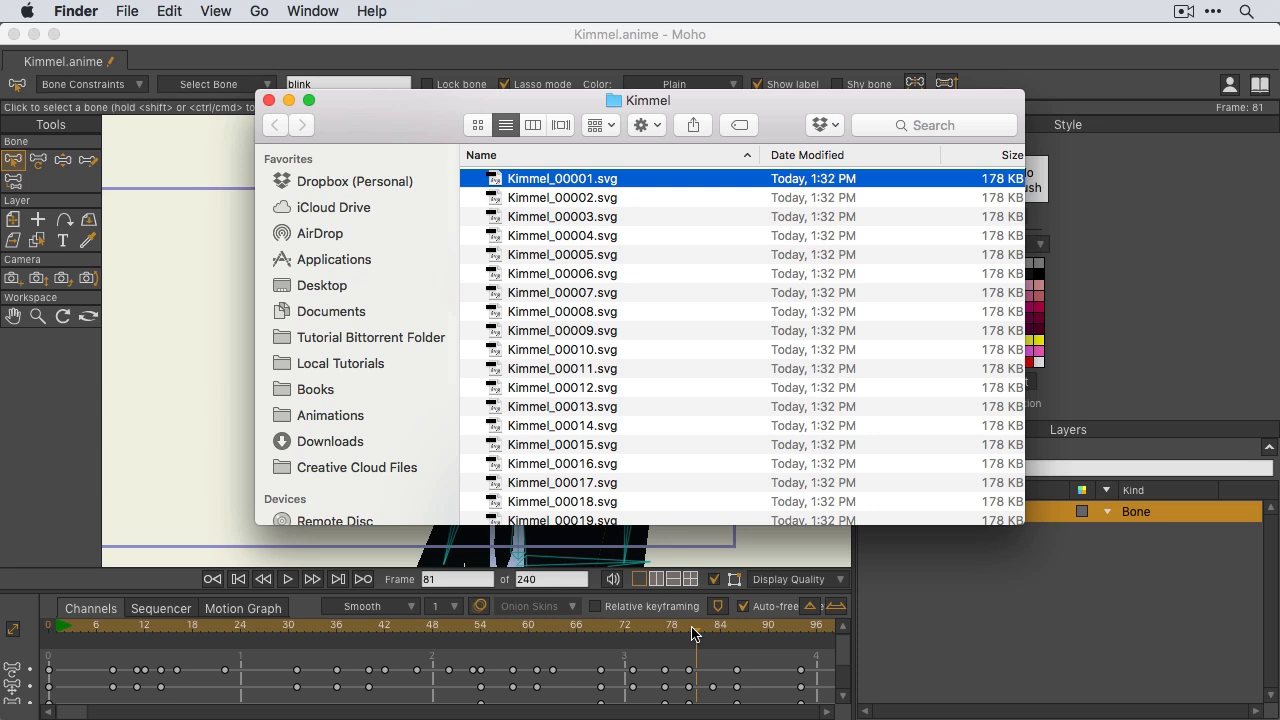
{"action": "mouse_move", "coordinate": [703, 525]}
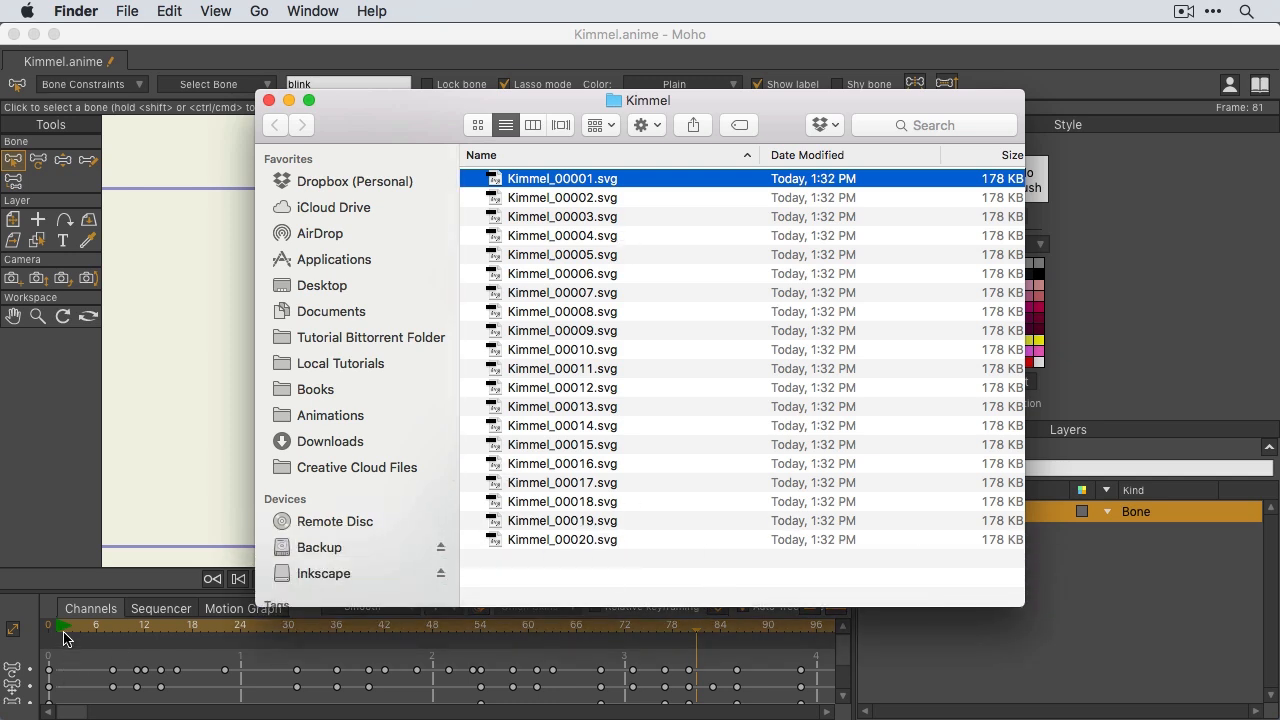
{"action": "left_click", "coordinate": [562, 539]}
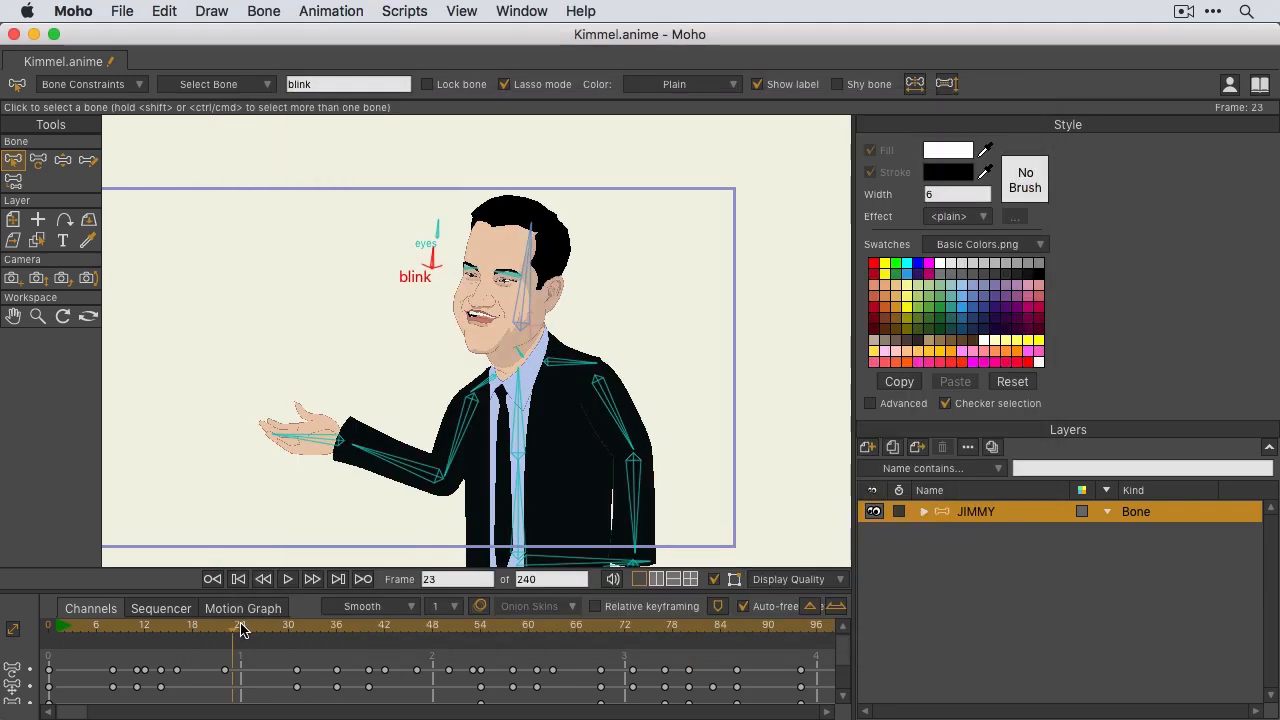
Switch from Moho to Inkscape's blank New document 1.
{"action": "left_click", "coordinate": [225, 624]}
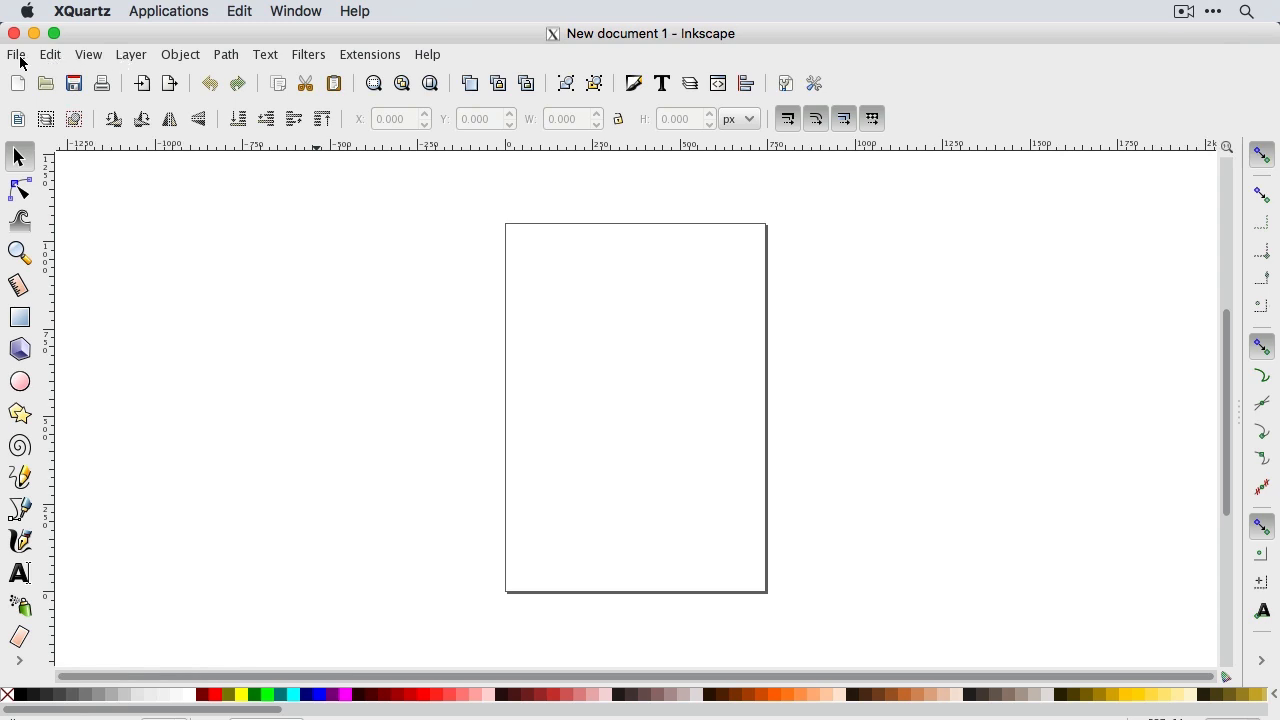
After previewing several frames, import Kimmel_00009.svg and drag the figure onto the page.
{"action": "left_click", "coordinate": [16, 54]}
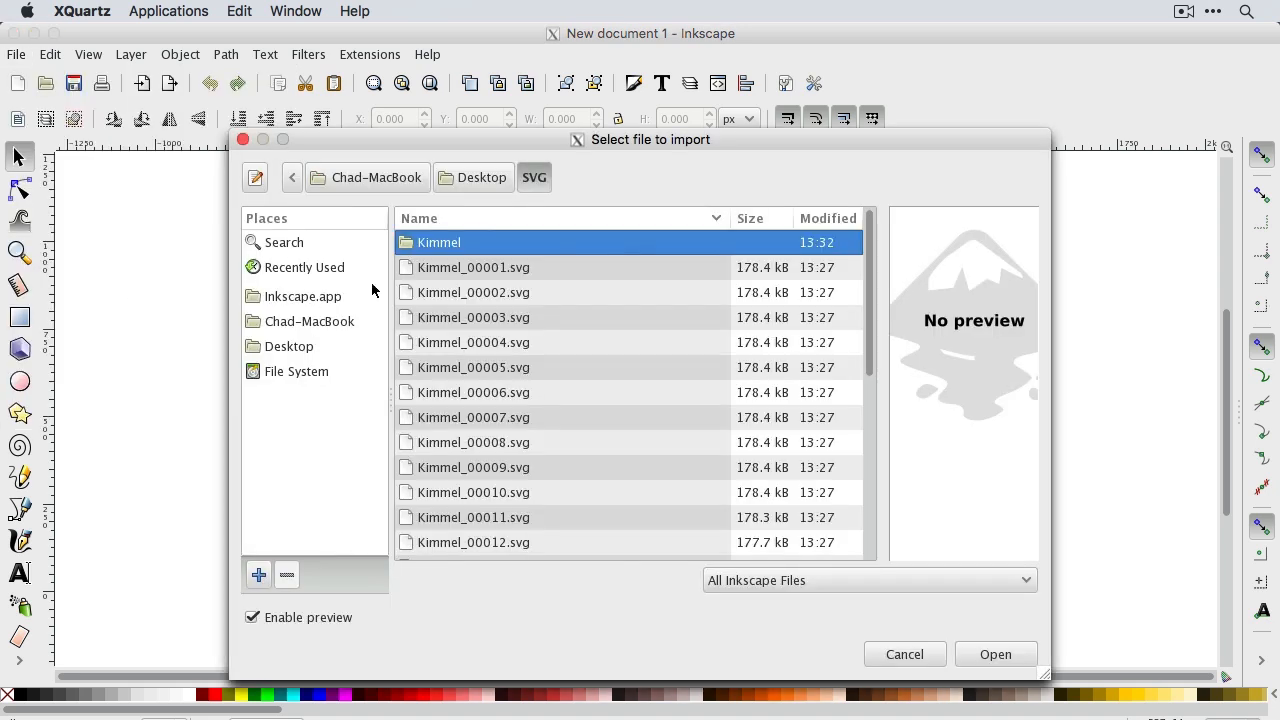
{"action": "double_click", "coordinate": [438, 242]}
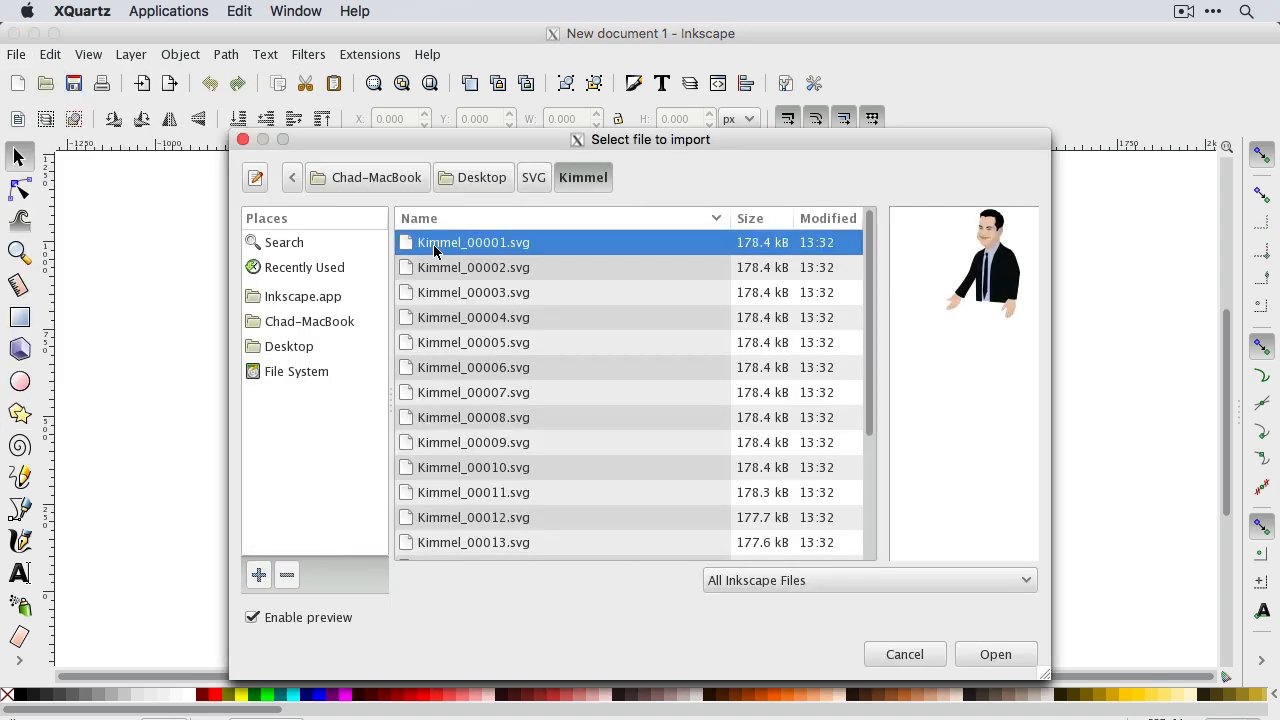
{"action": "left_click", "coordinate": [473, 267]}
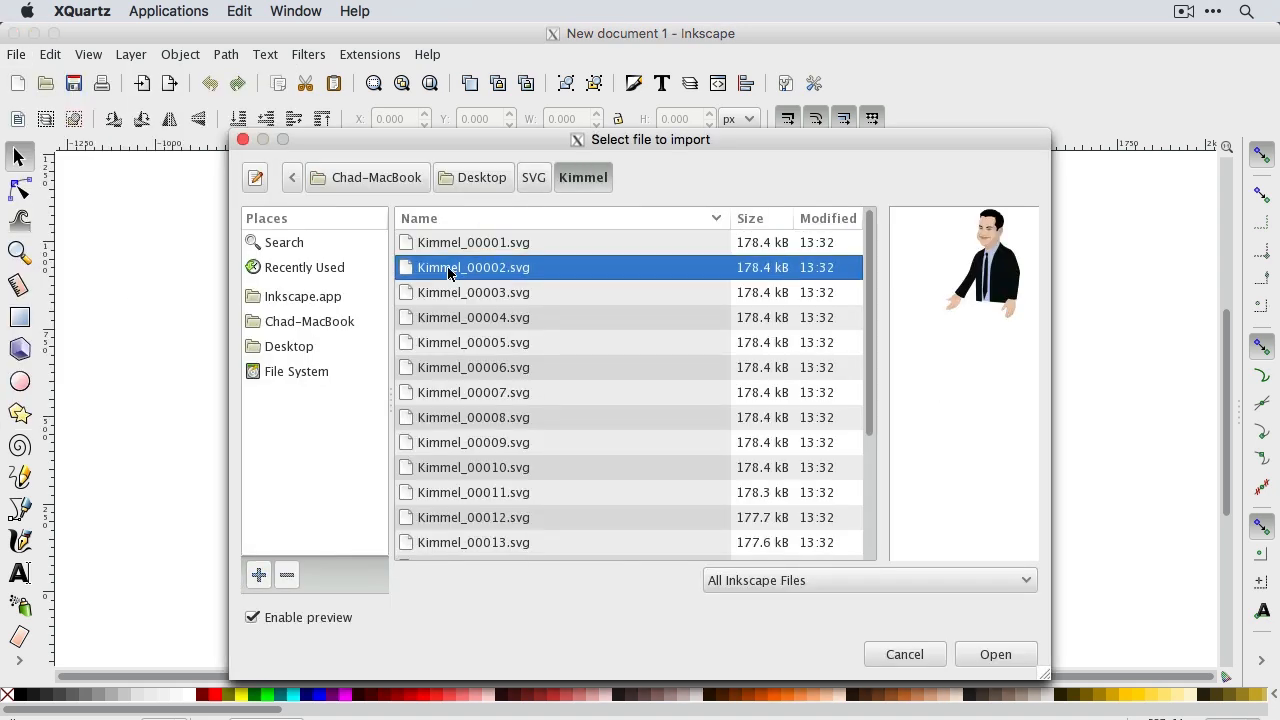
{"action": "left_click", "coordinate": [473, 392]}
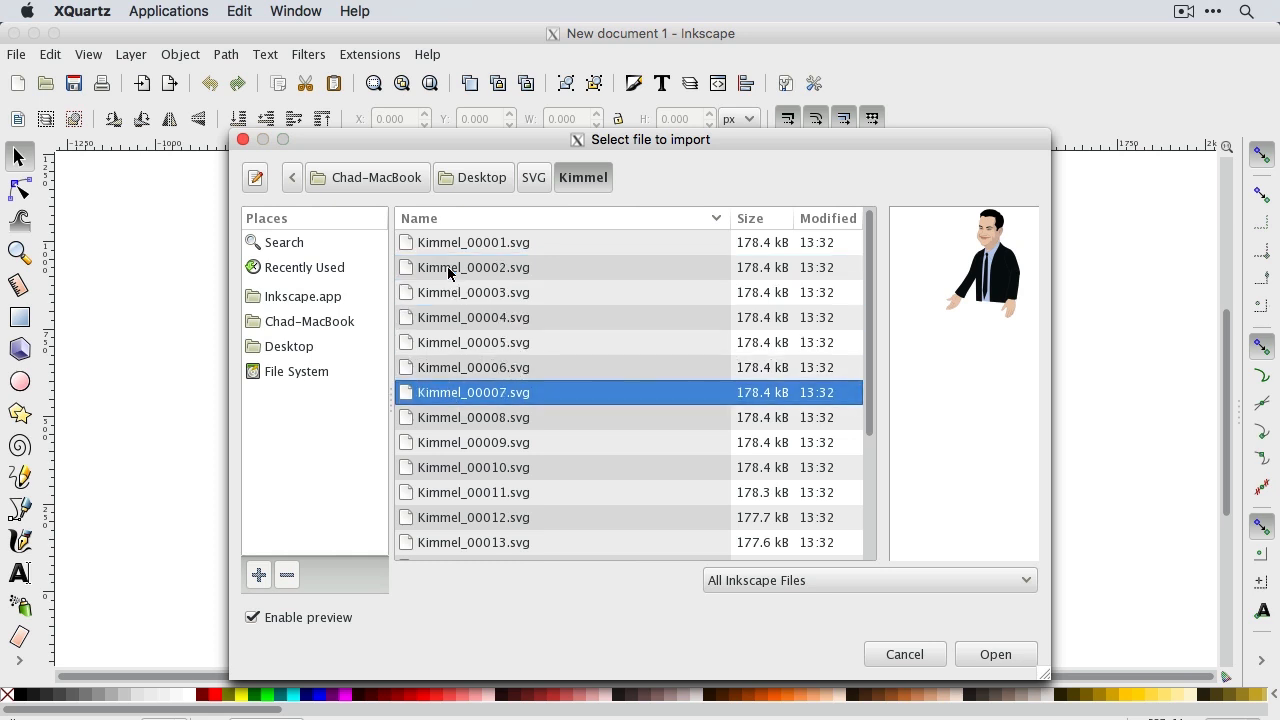
{"action": "left_click", "coordinate": [473, 492]}
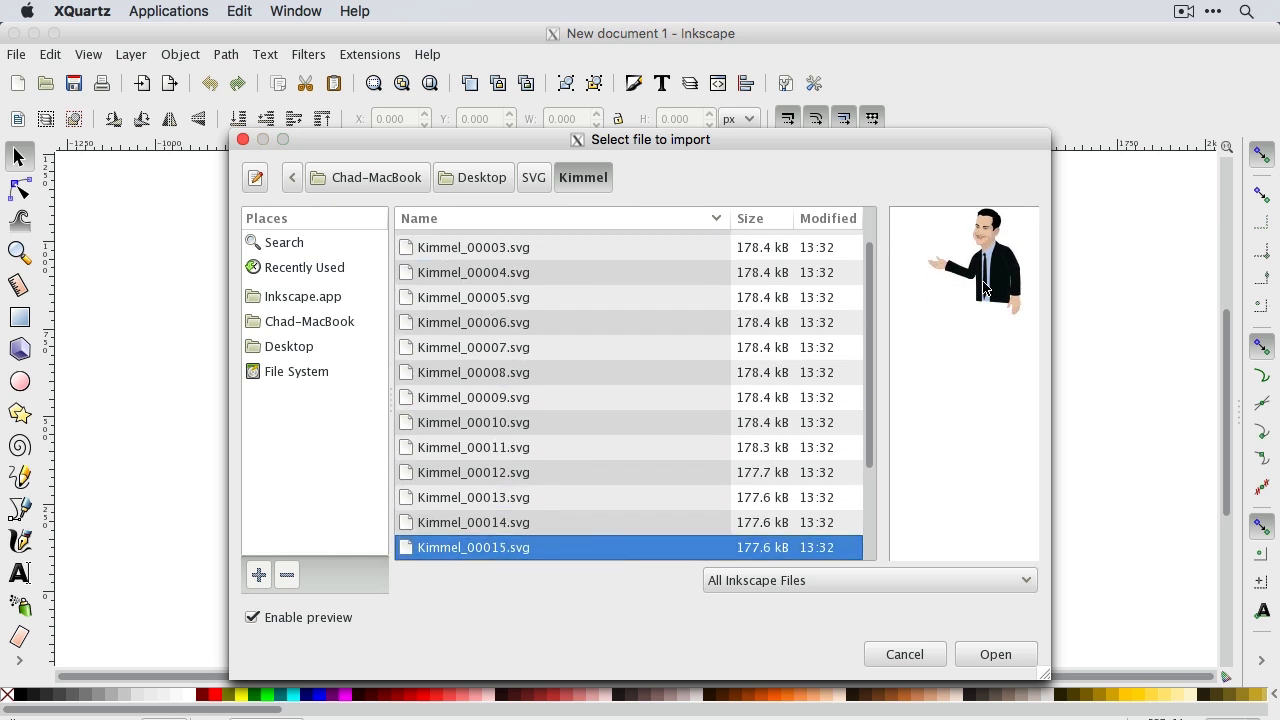
{"action": "scroll", "scroll_direction": "down", "scroll_amount": 3}
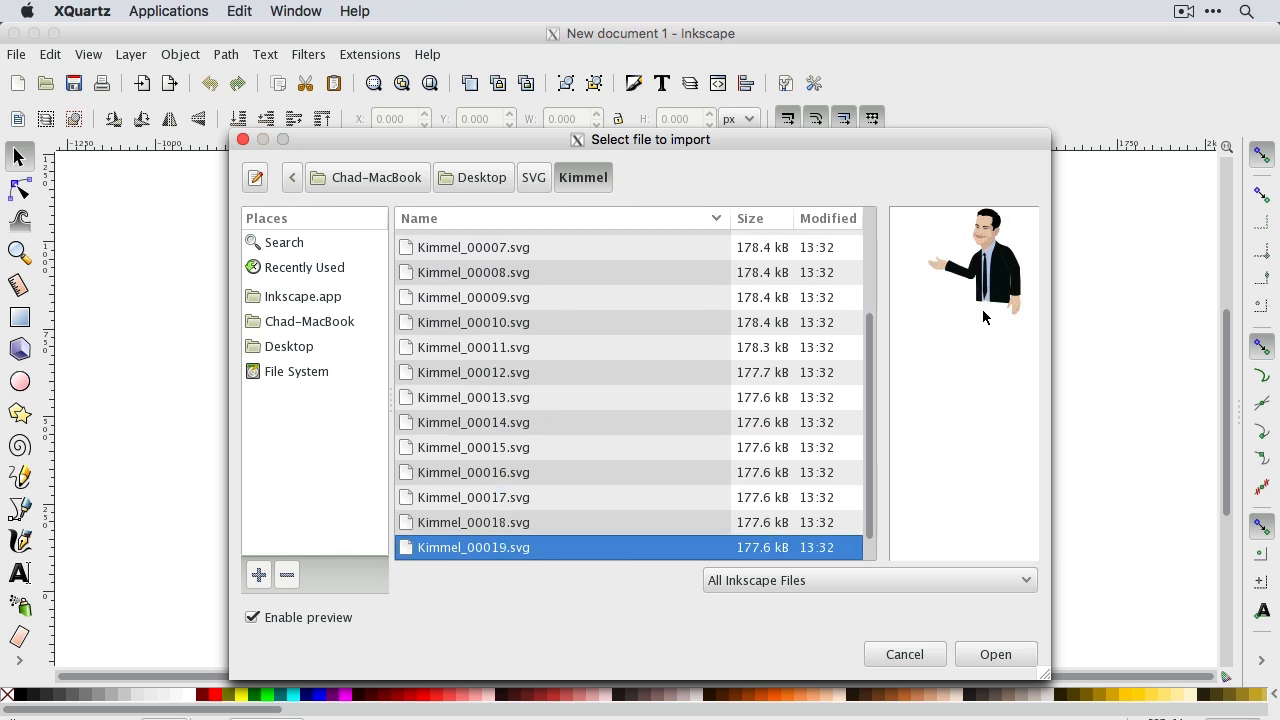
{"action": "left_click", "coordinate": [473, 372]}
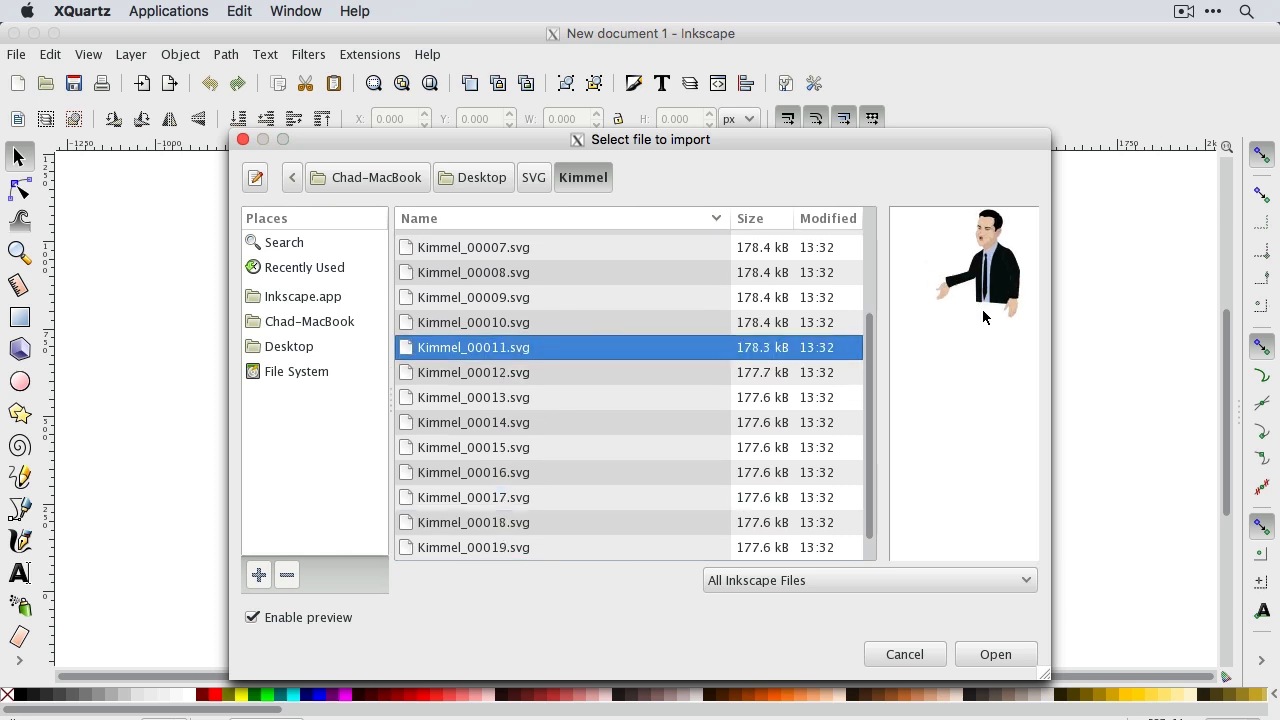
{"action": "left_click", "coordinate": [473, 297]}
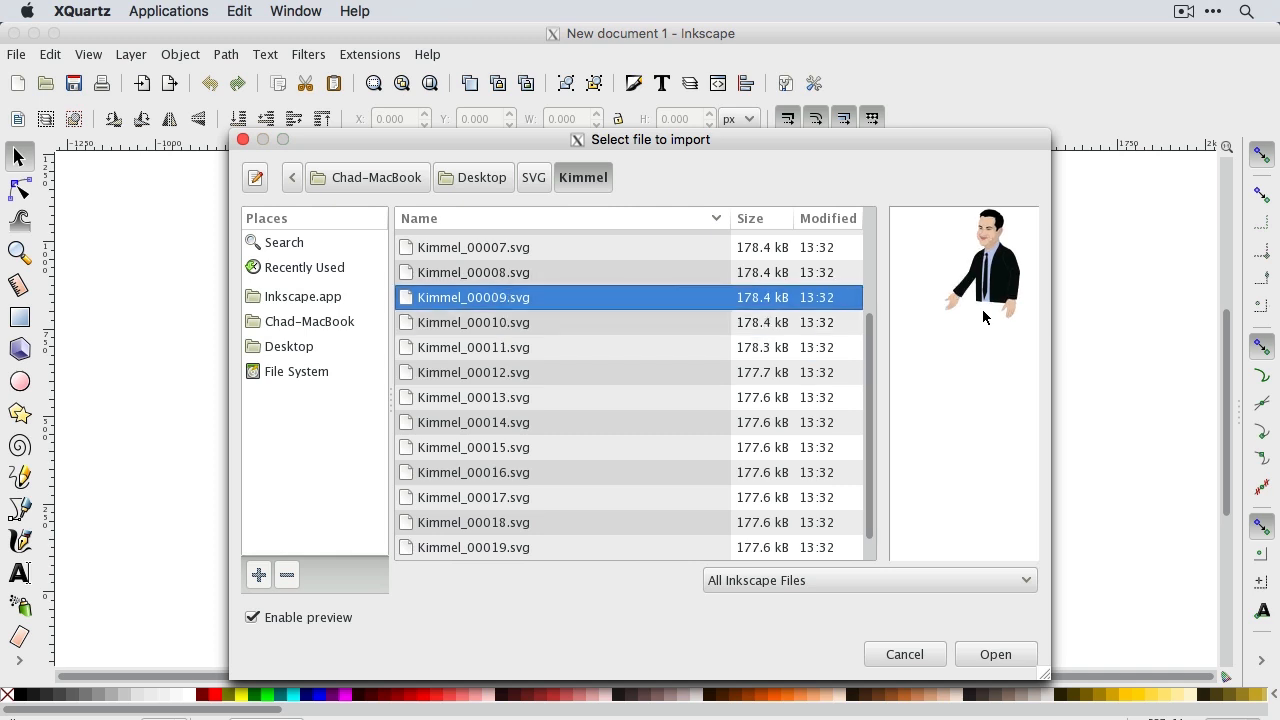
{"action": "mouse_move", "coordinate": [478, 292]}
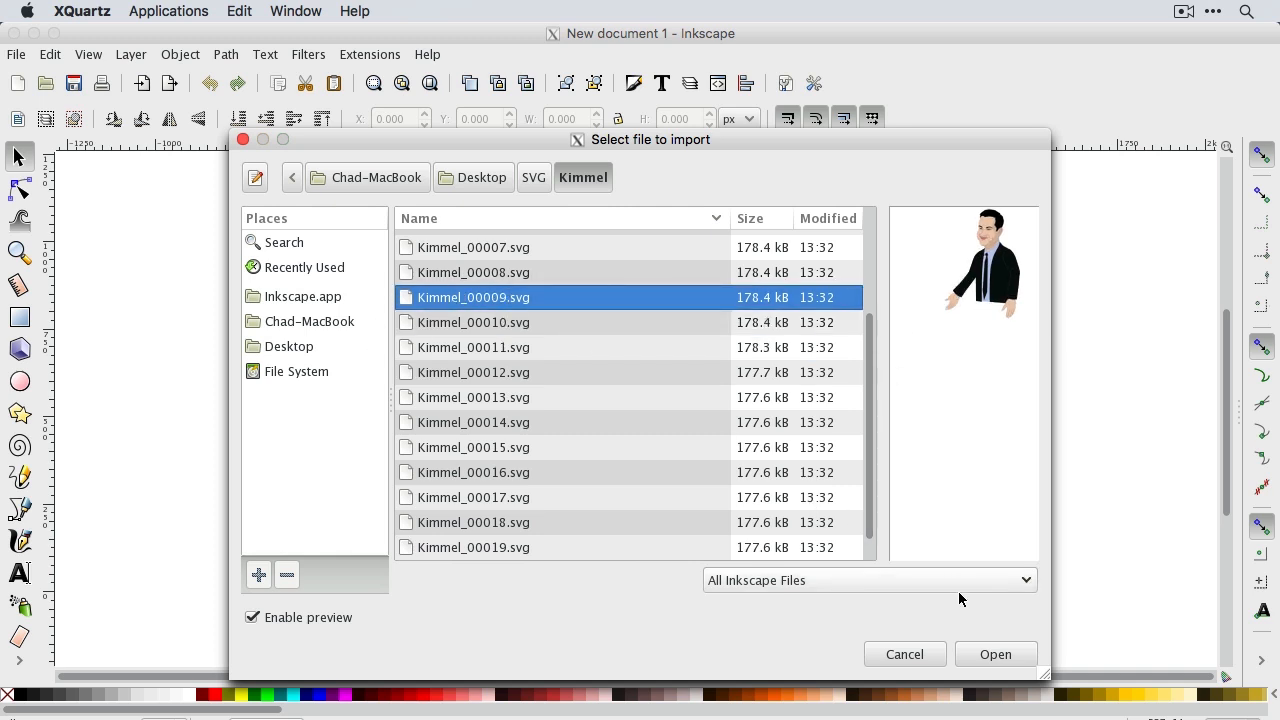
{"action": "left_click", "coordinate": [995, 654]}
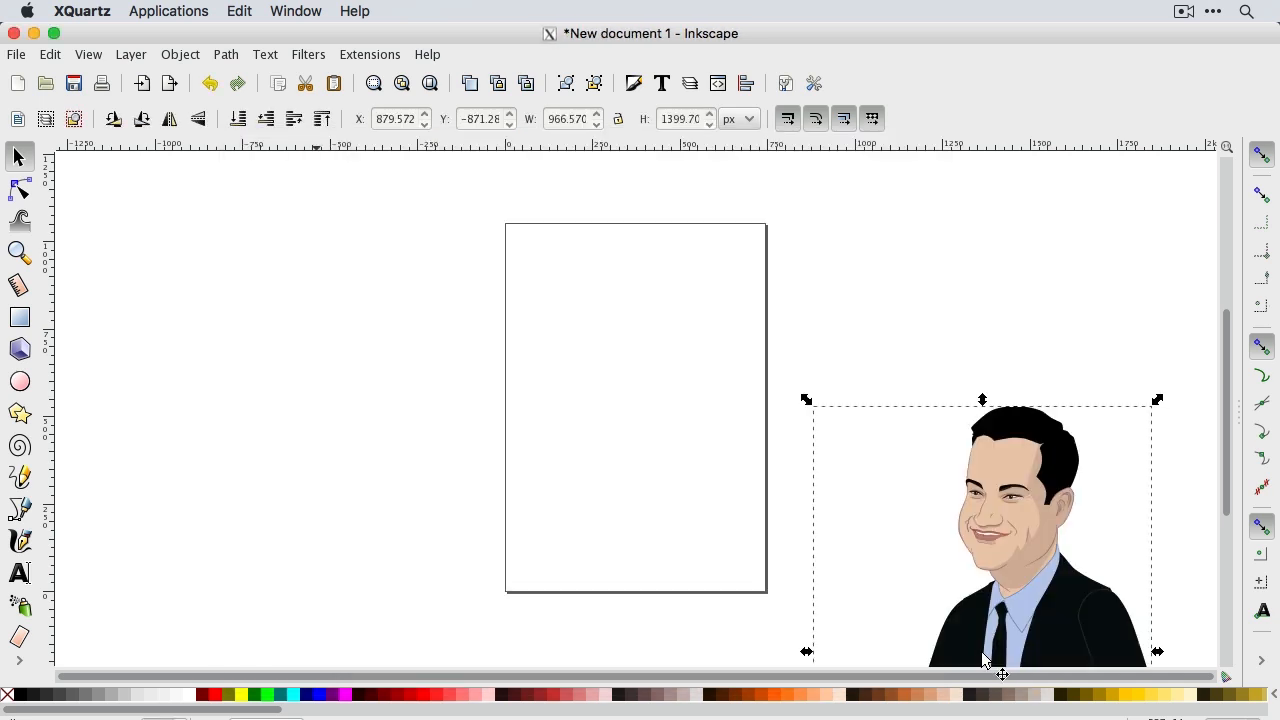
{"action": "mouse_move", "coordinate": [1000, 550]}
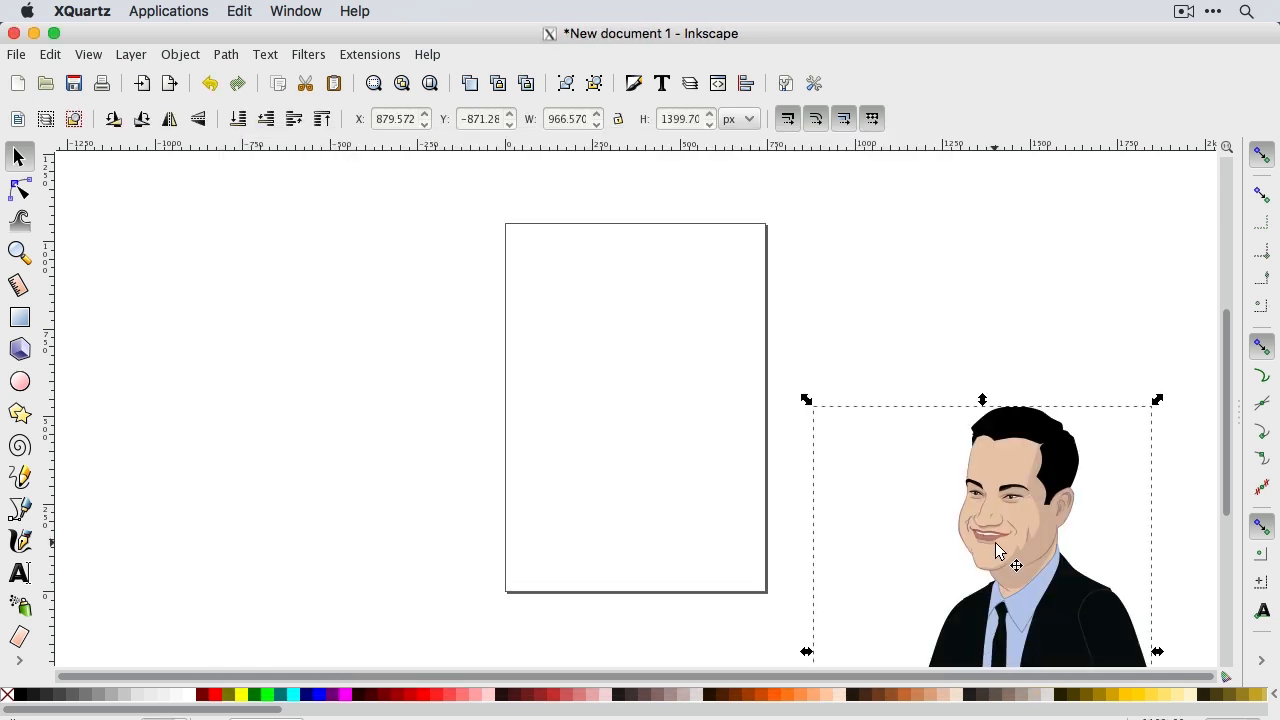
{"action": "mouse_move", "coordinate": [1013, 552]}
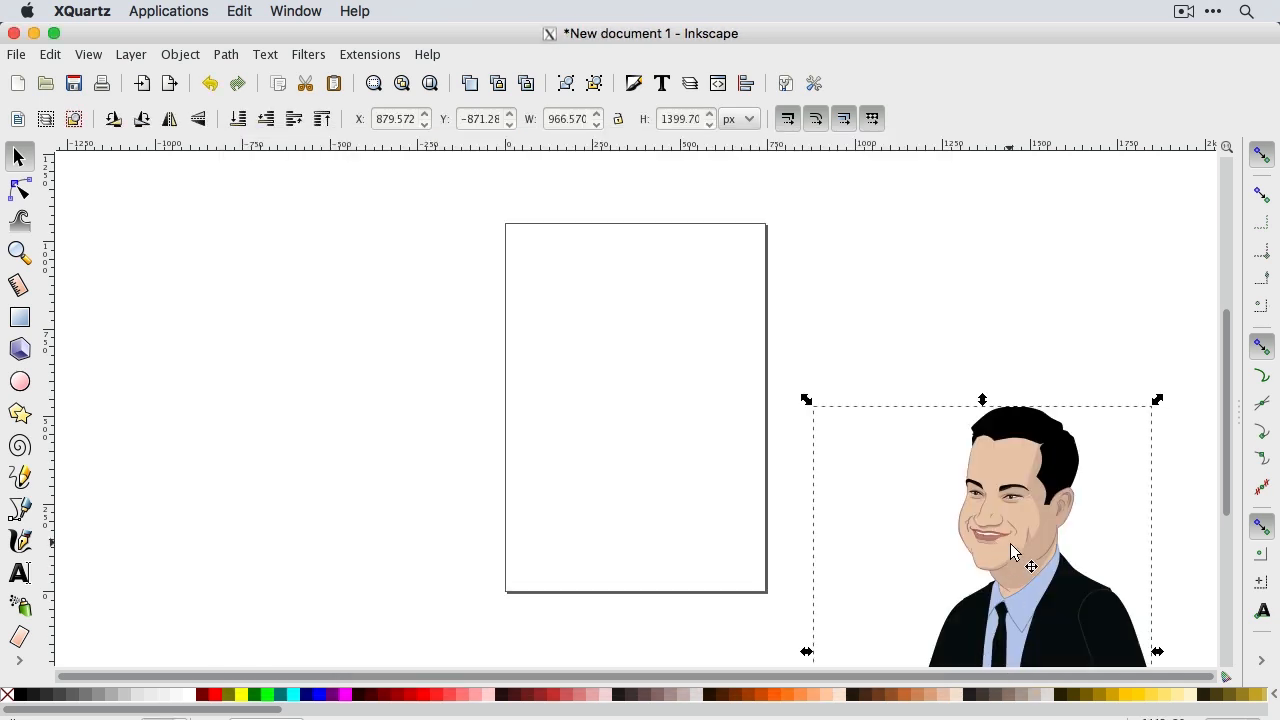
{"action": "left_click_drag", "start_coordinate": [1013, 551], "coordinate": [1005, 545]}
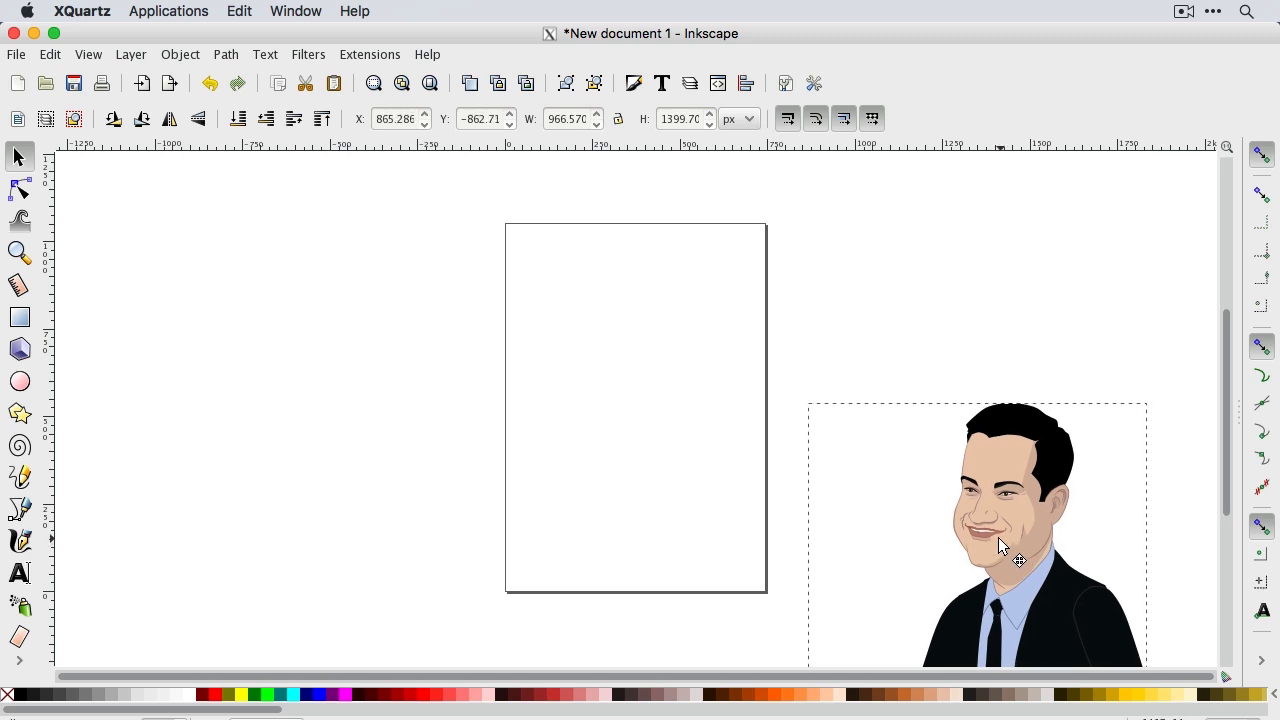
{"action": "left_click_drag", "start_coordinate": [1005, 545], "coordinate": [642, 343]}
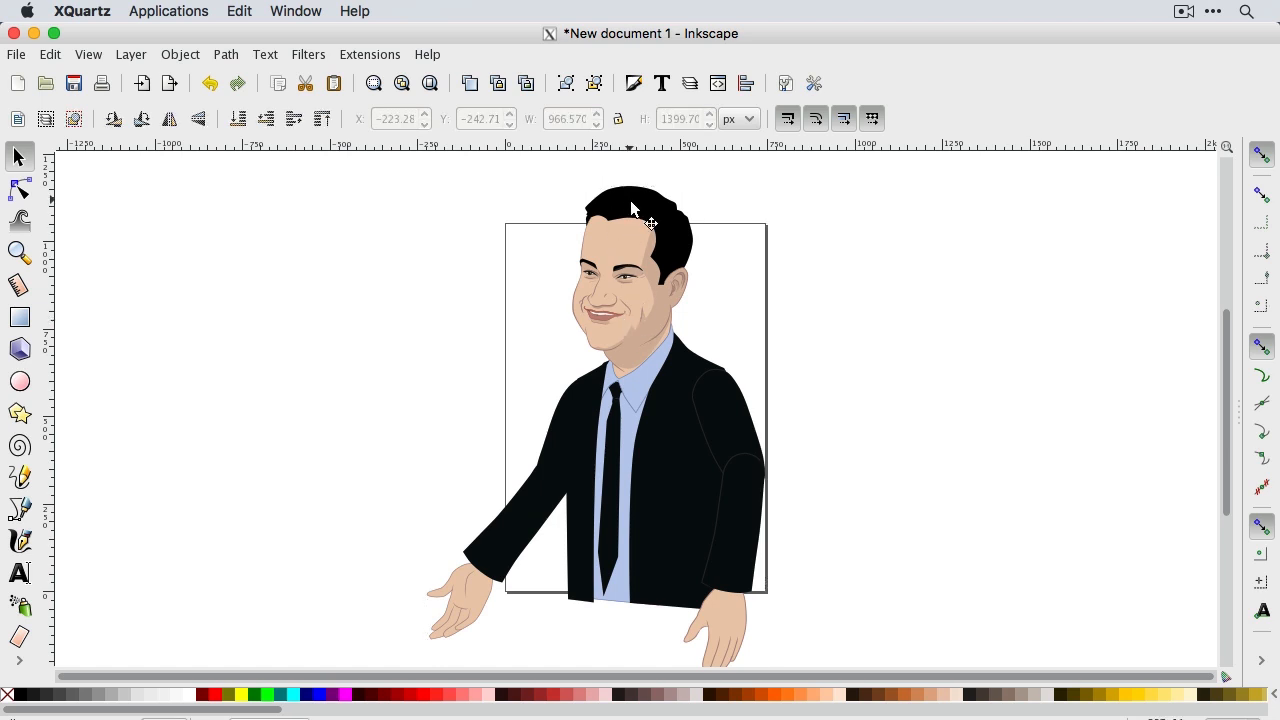
Fill the hair shape with dark red #800000 from the palette, replacing black.
{"action": "left_click", "coordinate": [20, 190]}
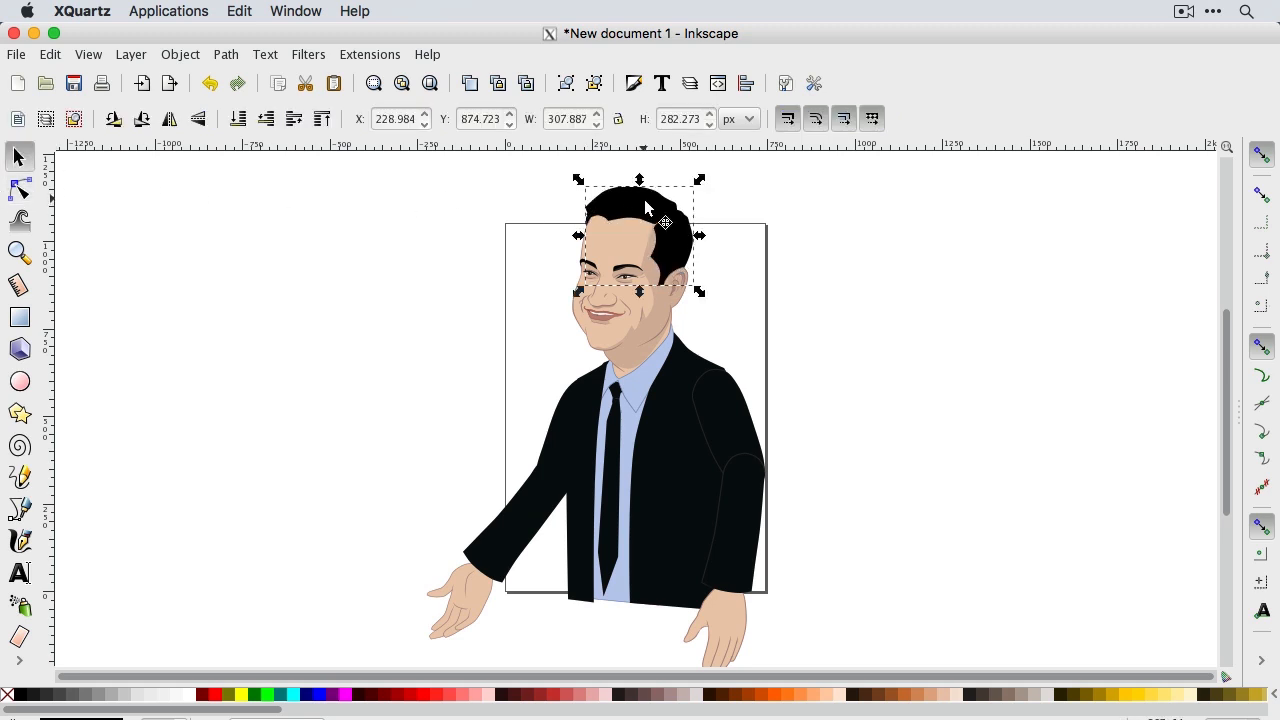
{"action": "left_click", "coordinate": [18, 190]}
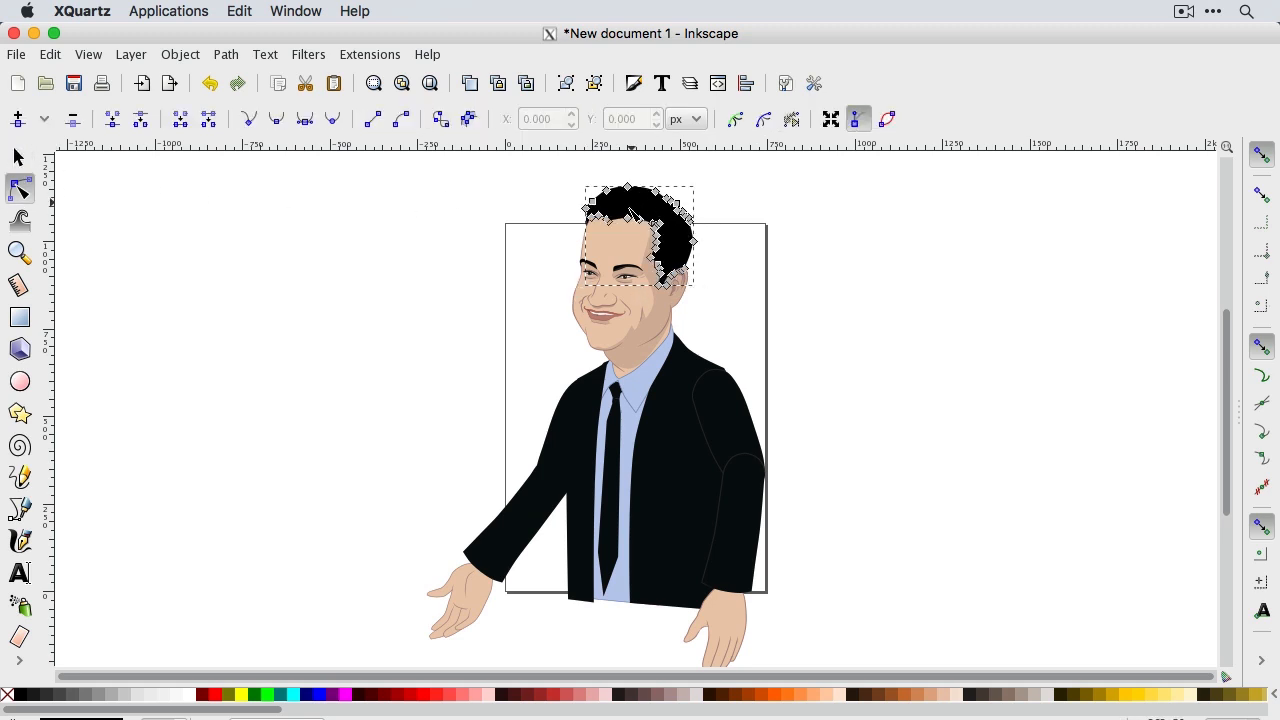
{"action": "left_click", "coordinate": [415, 694]}
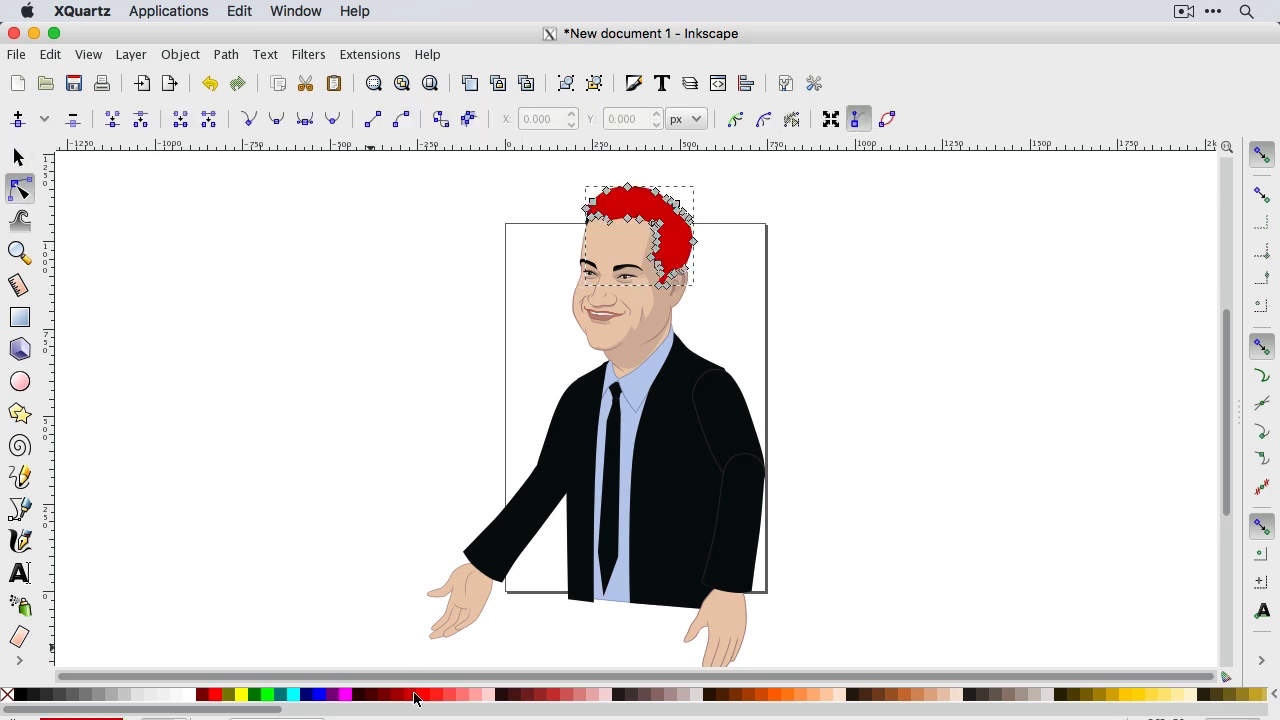
{"action": "left_click", "coordinate": [382, 695]}
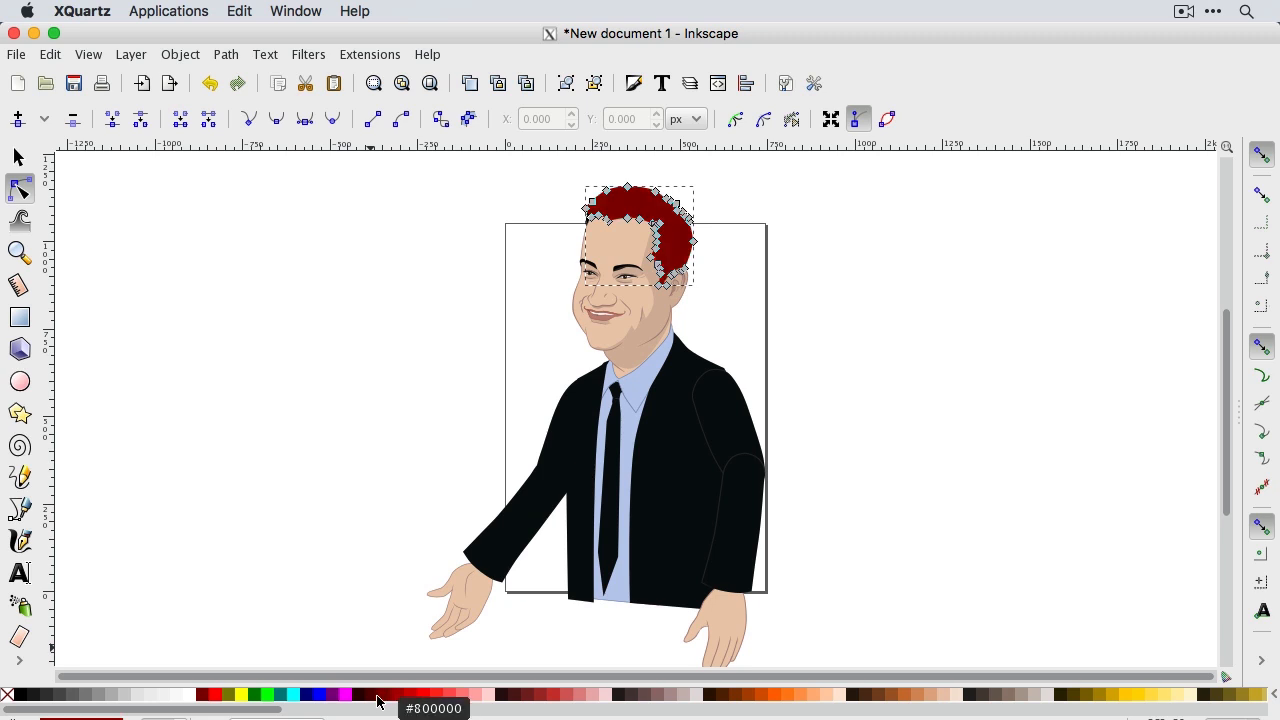
{"action": "left_click", "coordinate": [209, 694]}
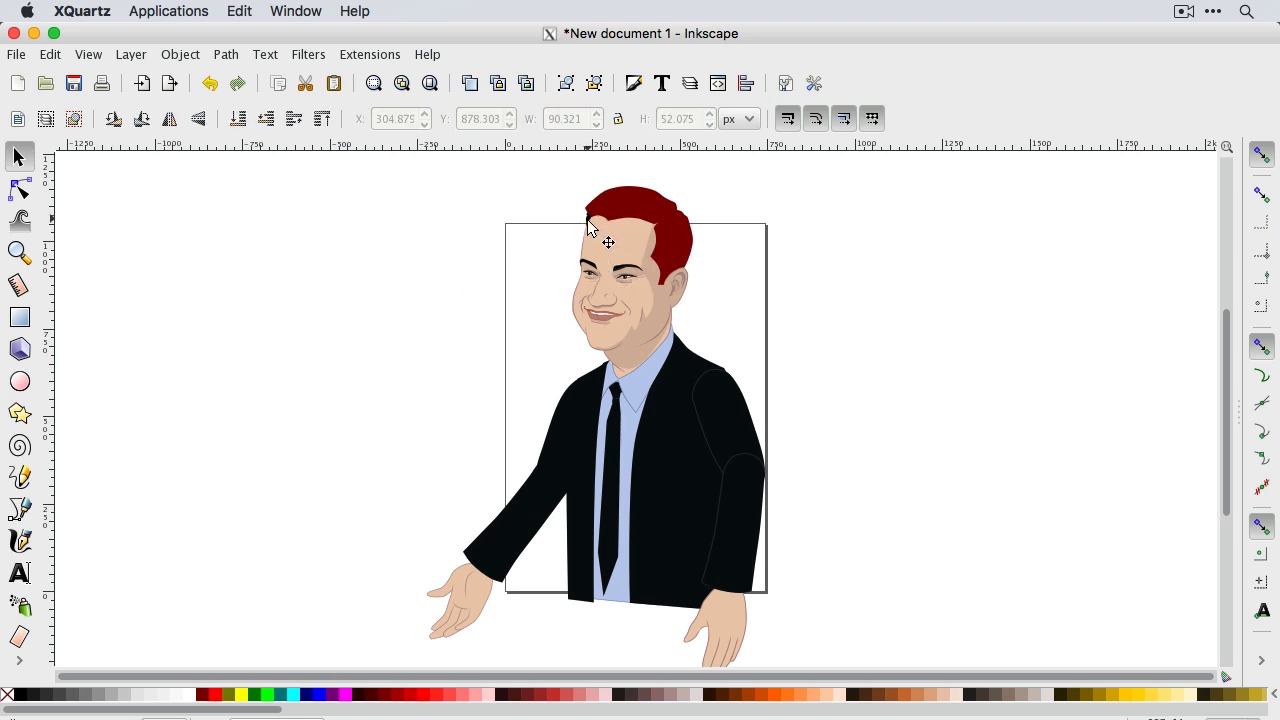
{"action": "left_click", "coordinate": [19, 189]}
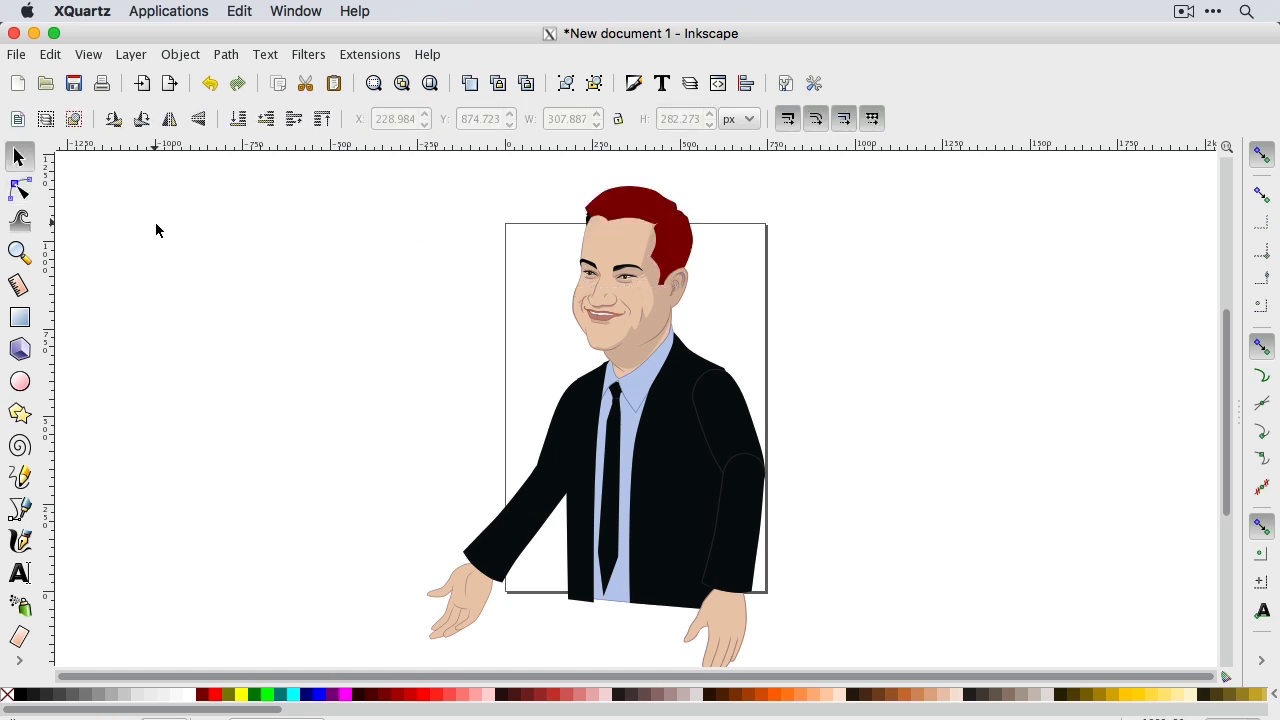
Save the recoloured drawing as KimmelRed.svg in the Kimmel folder.
{"action": "left_click", "coordinate": [16, 54]}
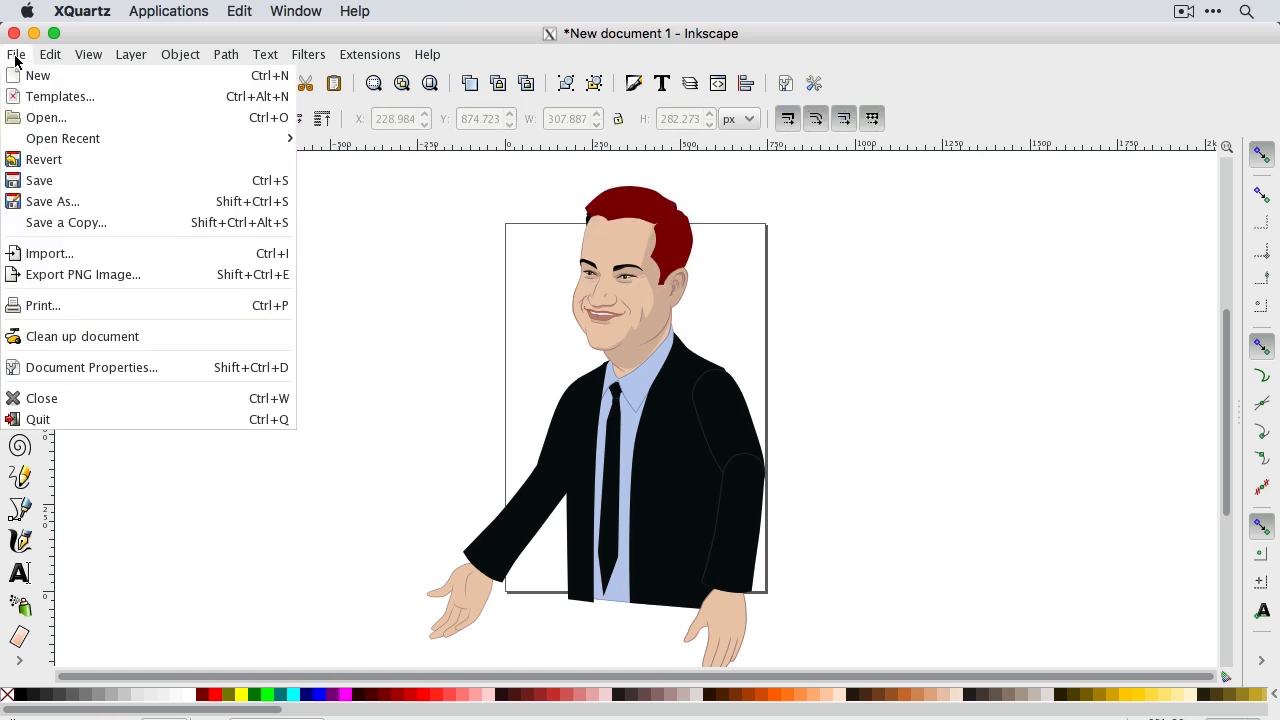
{"action": "mouse_move", "coordinate": [40, 181]}
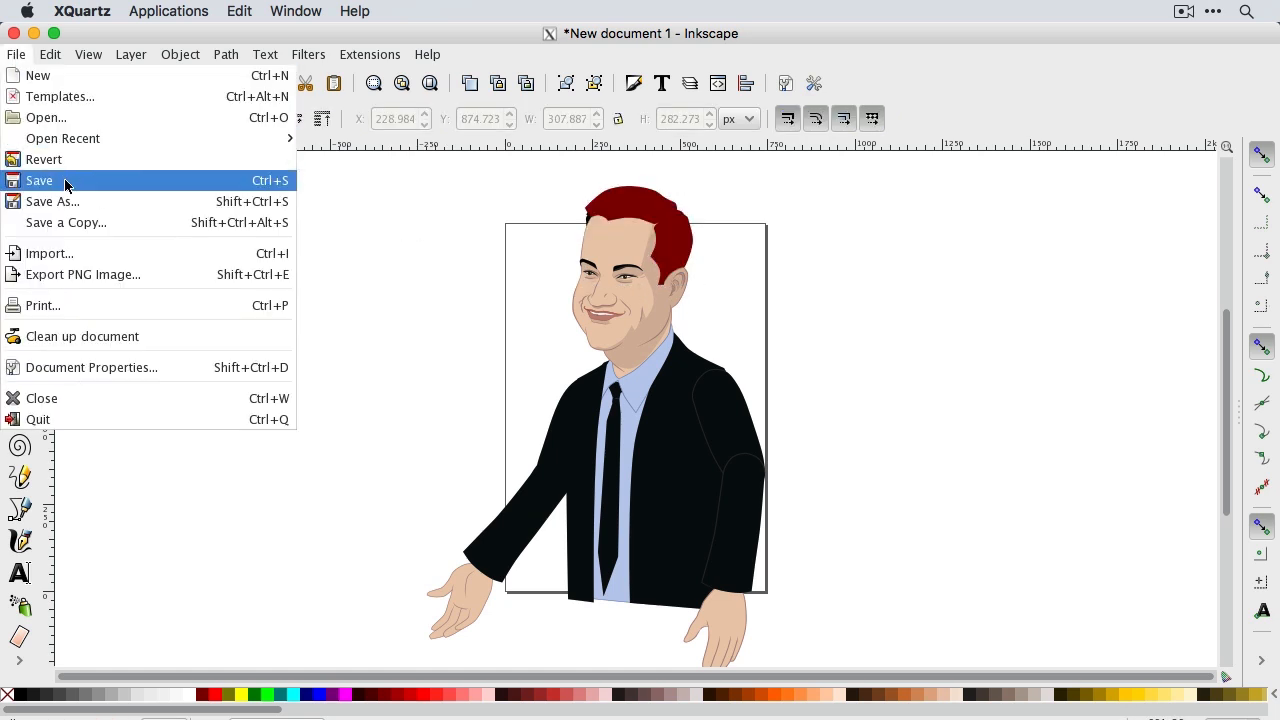
{"action": "left_click", "coordinate": [40, 181]}
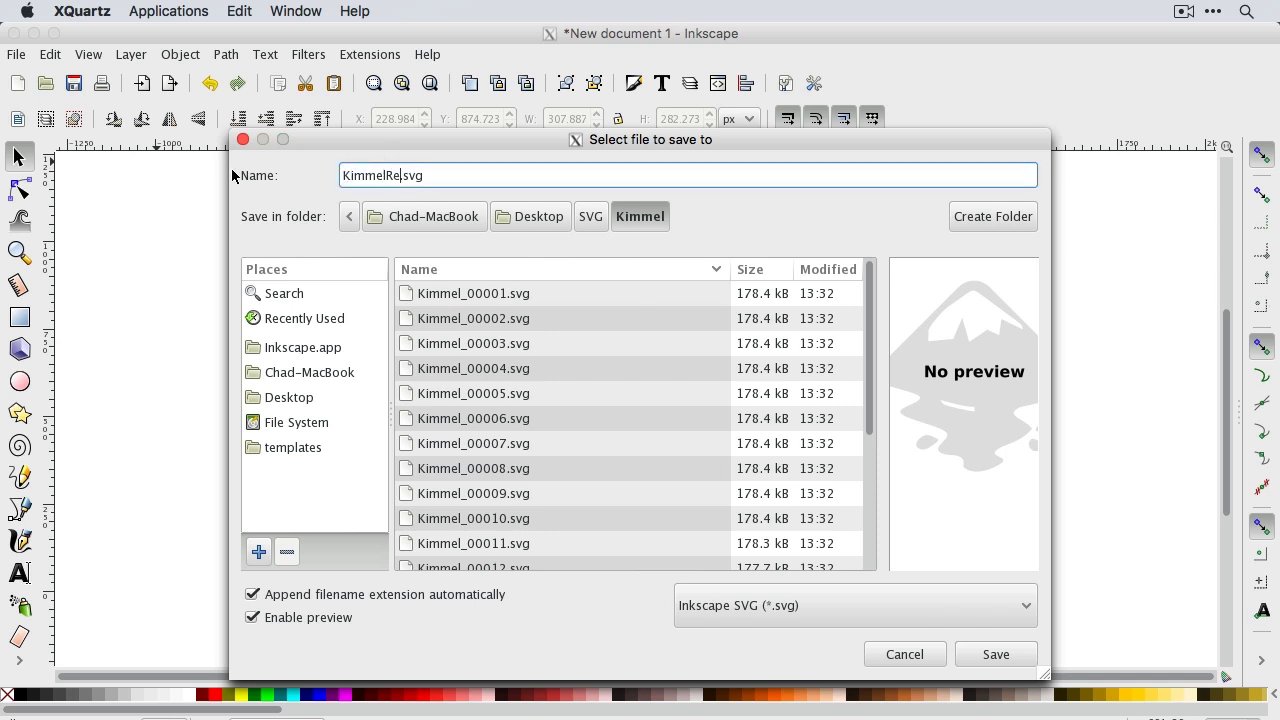
{"action": "left_click", "coordinate": [995, 654]}
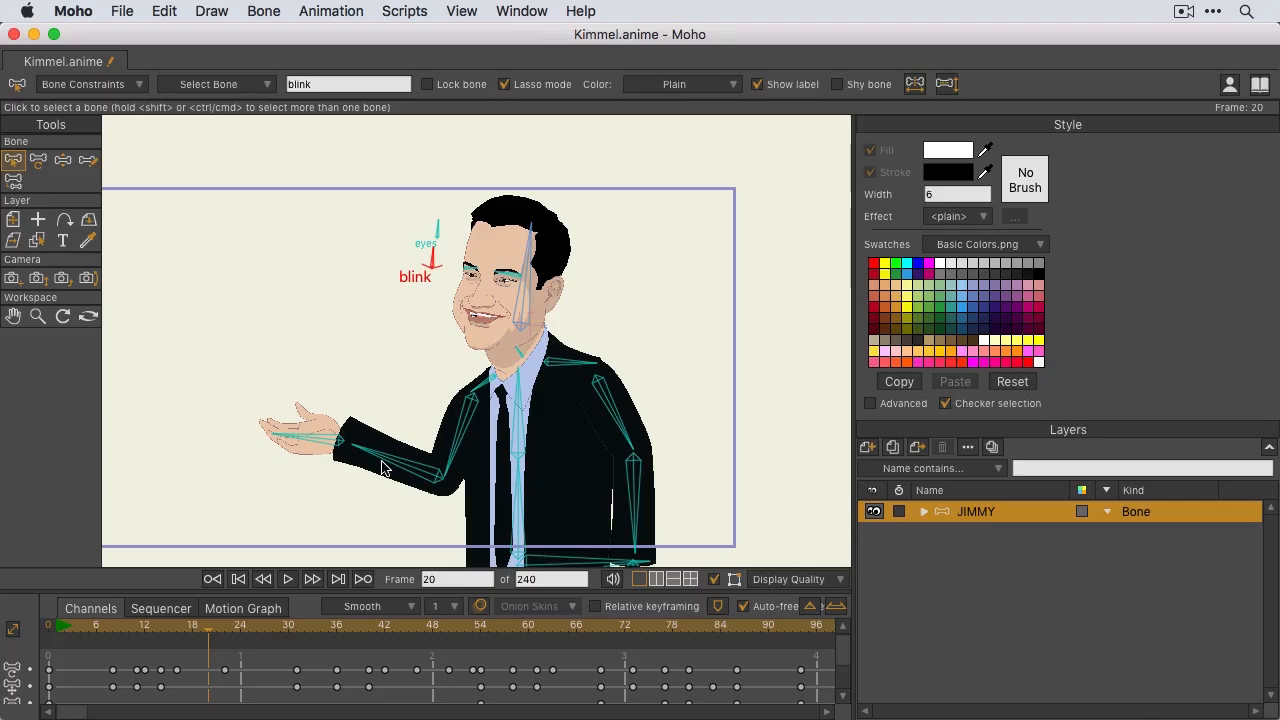
Create a new Moho document and import KimmelRed.svg from the Kimmel folder.
{"action": "left_click", "coordinate": [122, 11]}
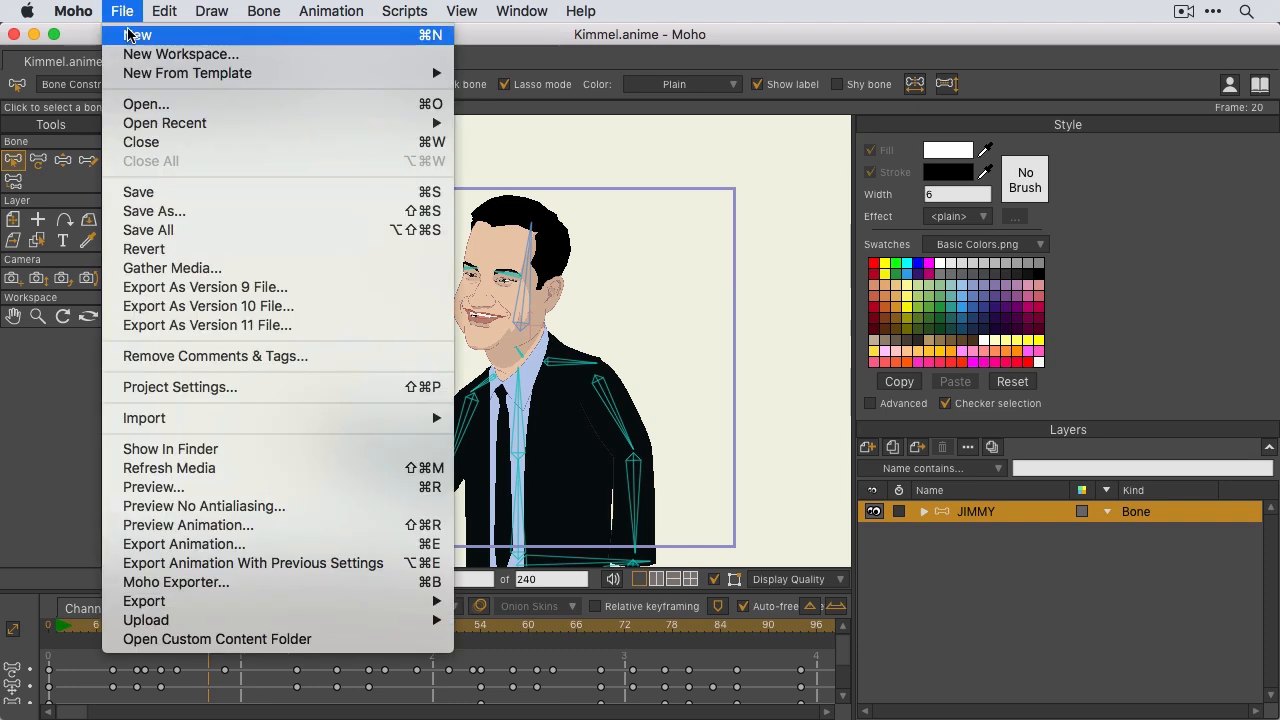
{"action": "left_click", "coordinate": [136, 35]}
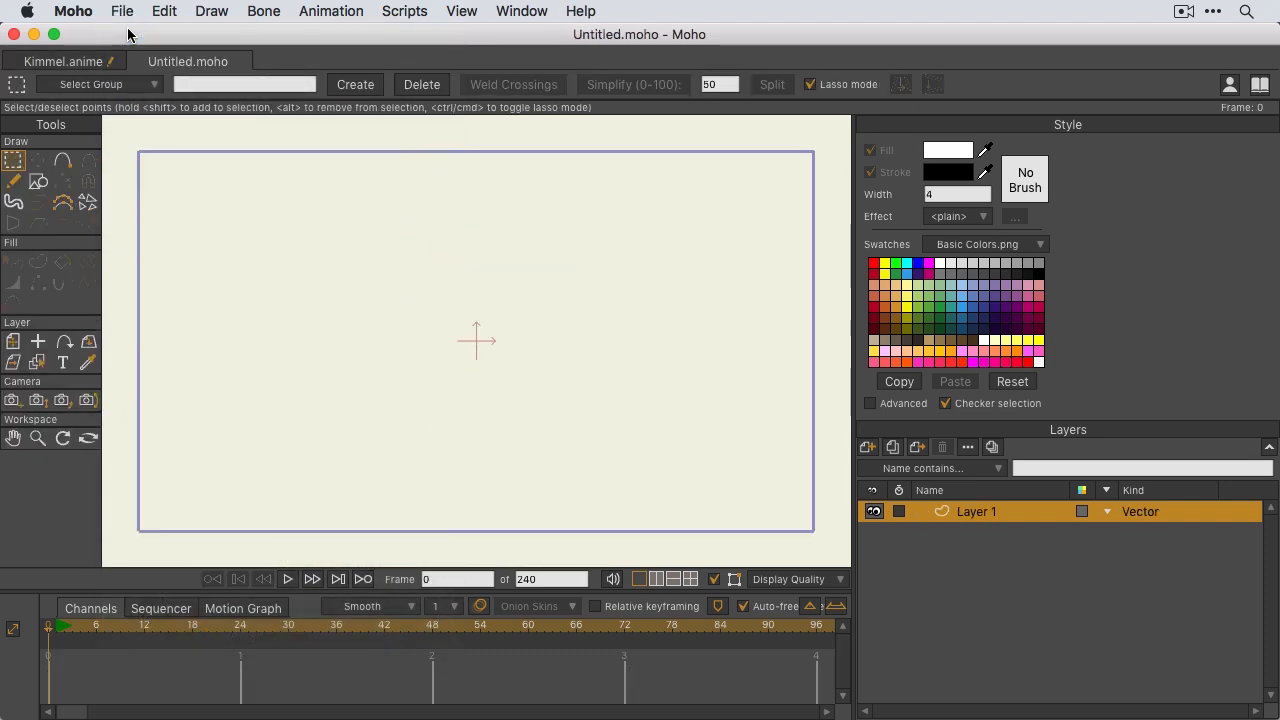
{"action": "mouse_move", "coordinate": [131, 42]}
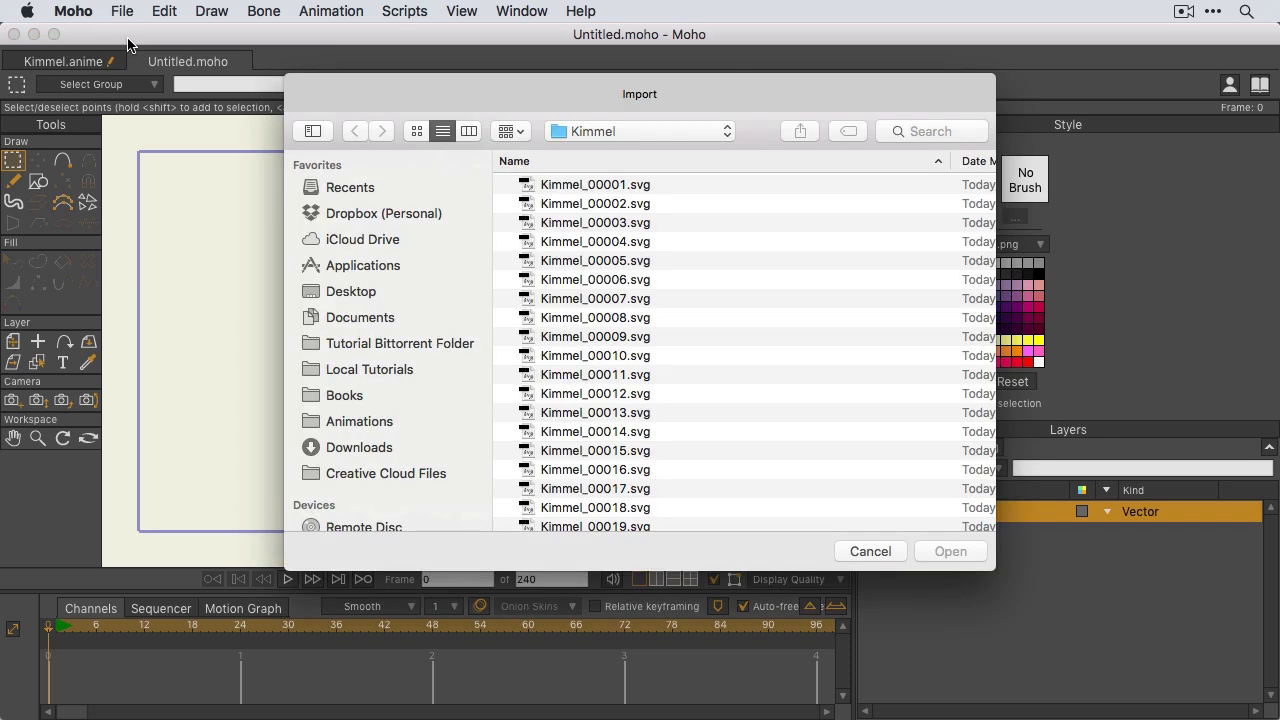
{"action": "mouse_move", "coordinate": [643, 238]}
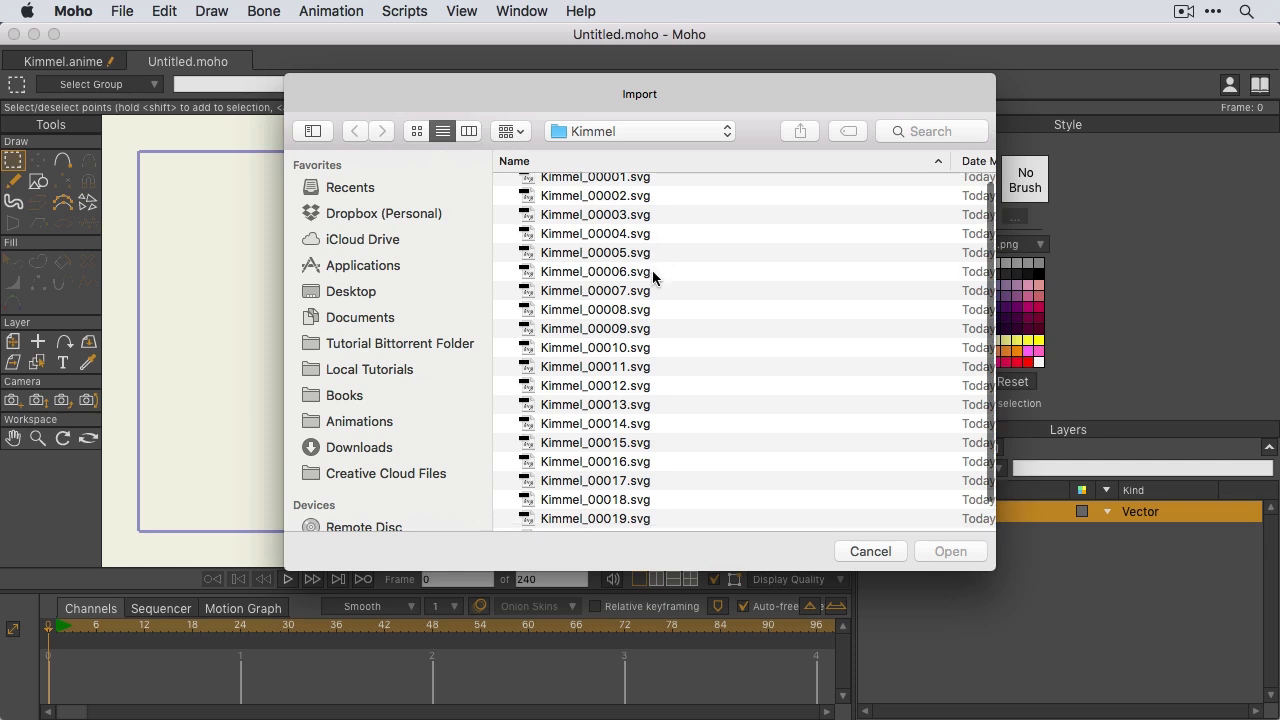
{"action": "scroll", "scroll_direction": "down", "scroll_amount": 3}
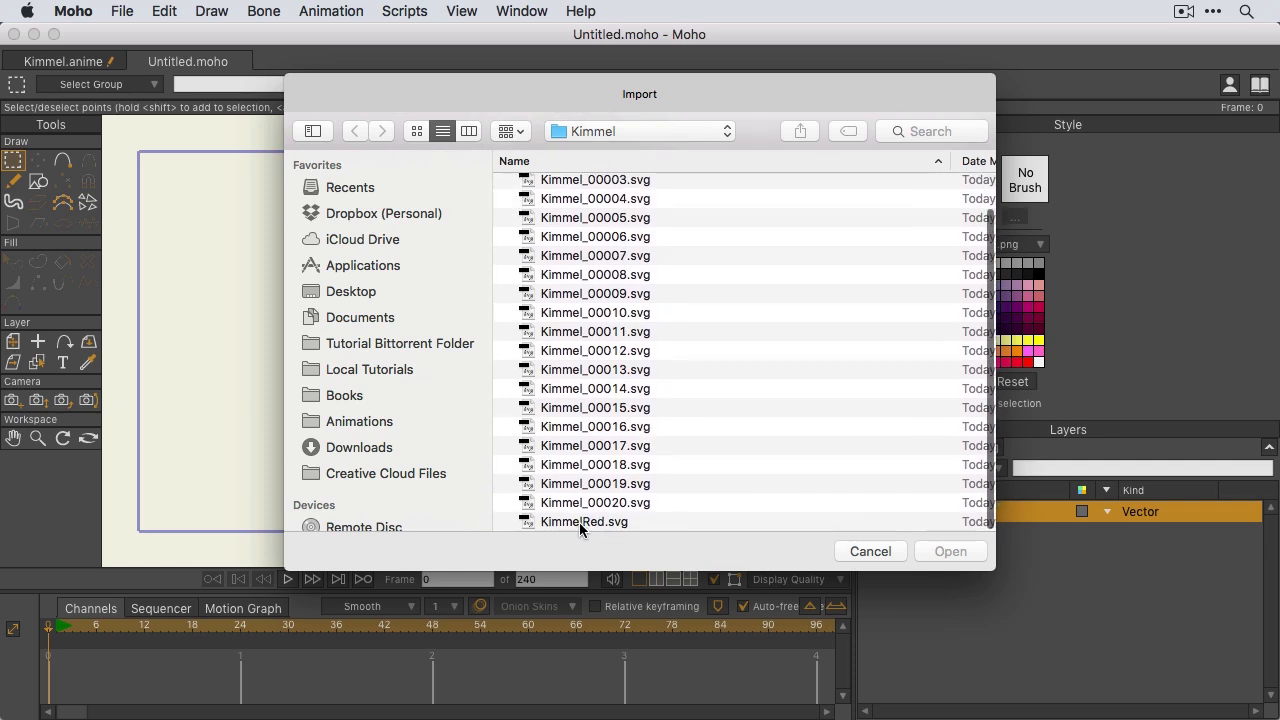
{"action": "left_click", "coordinate": [583, 521]}
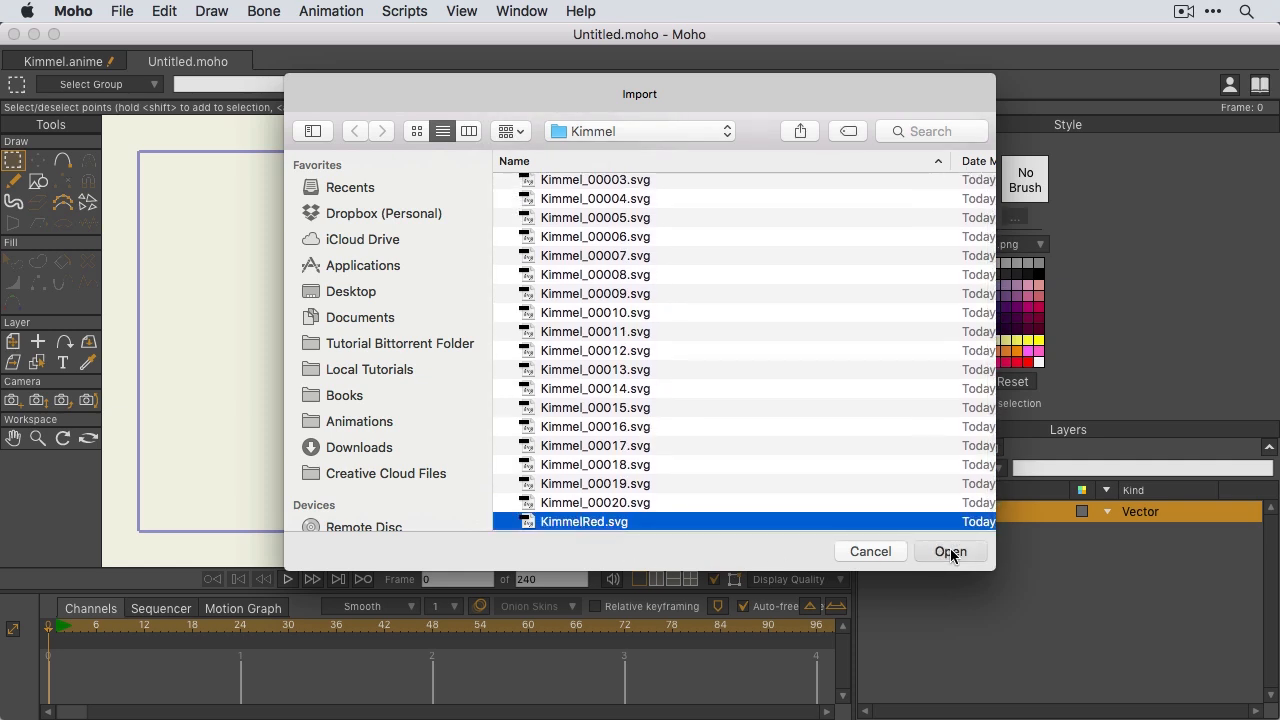
{"action": "left_click", "coordinate": [950, 551]}
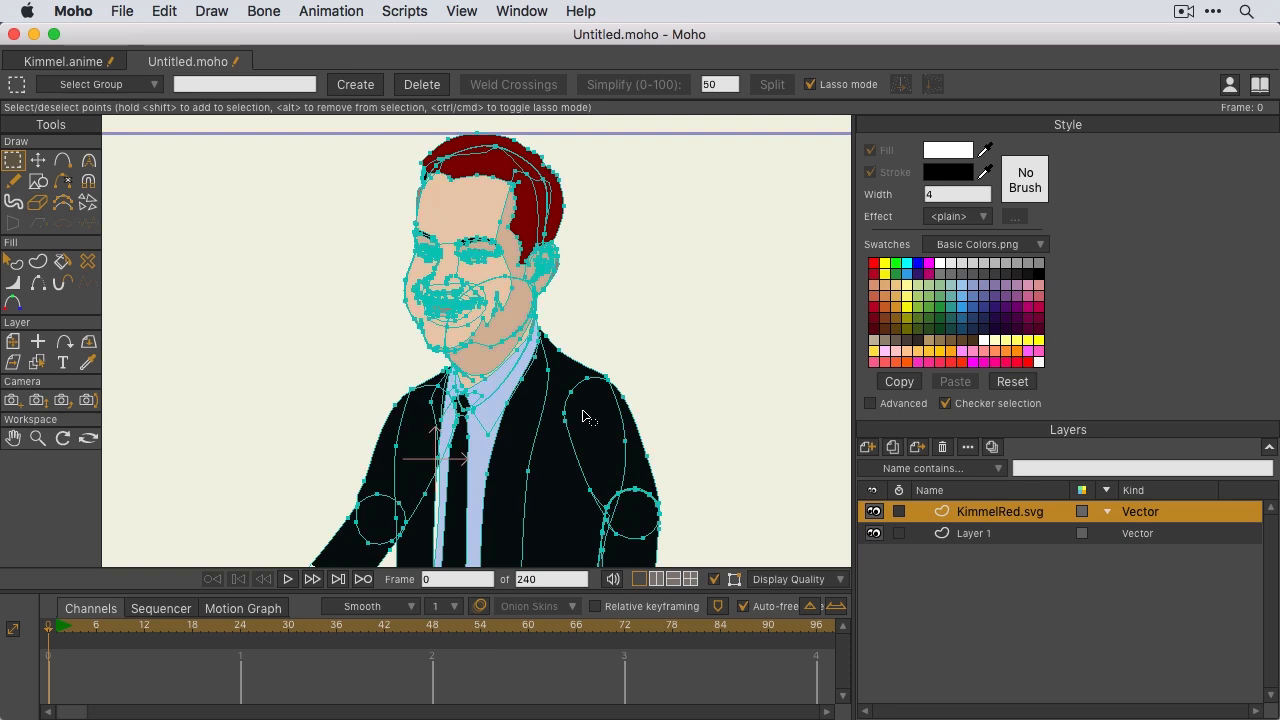
{"action": "mouse_move", "coordinate": [670, 538]}
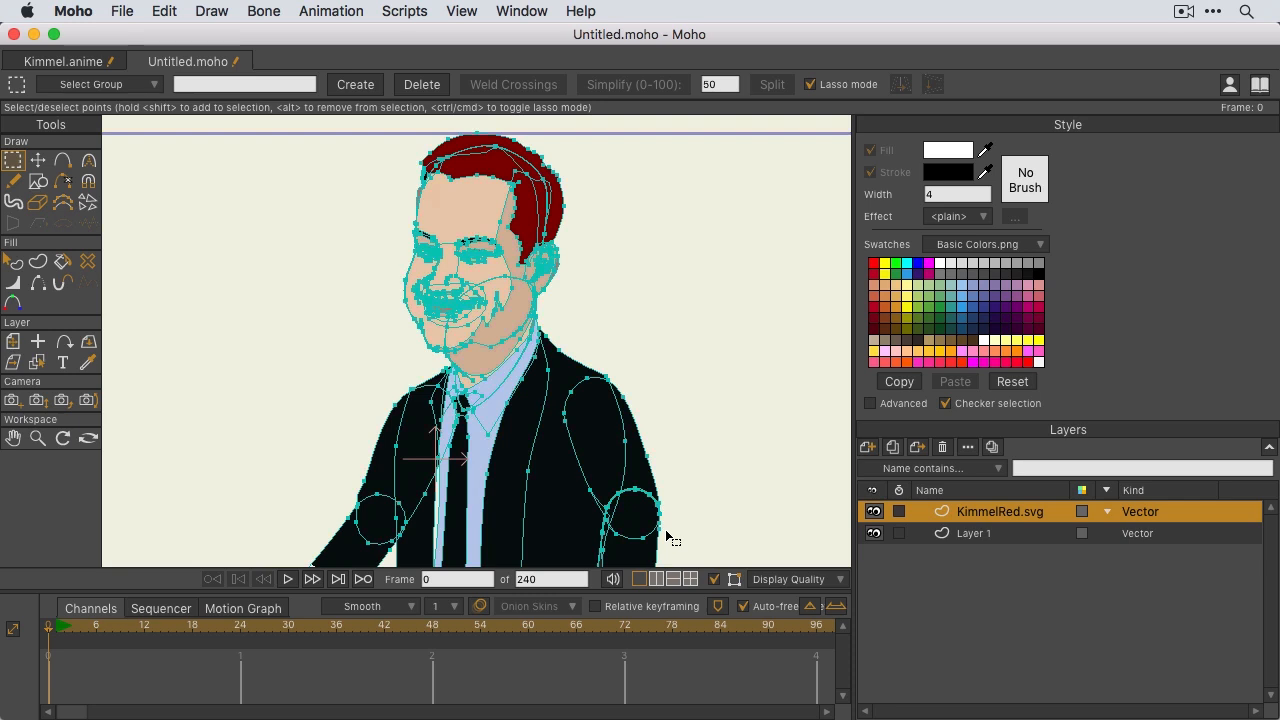
{"action": "left_click", "coordinate": [60, 61]}
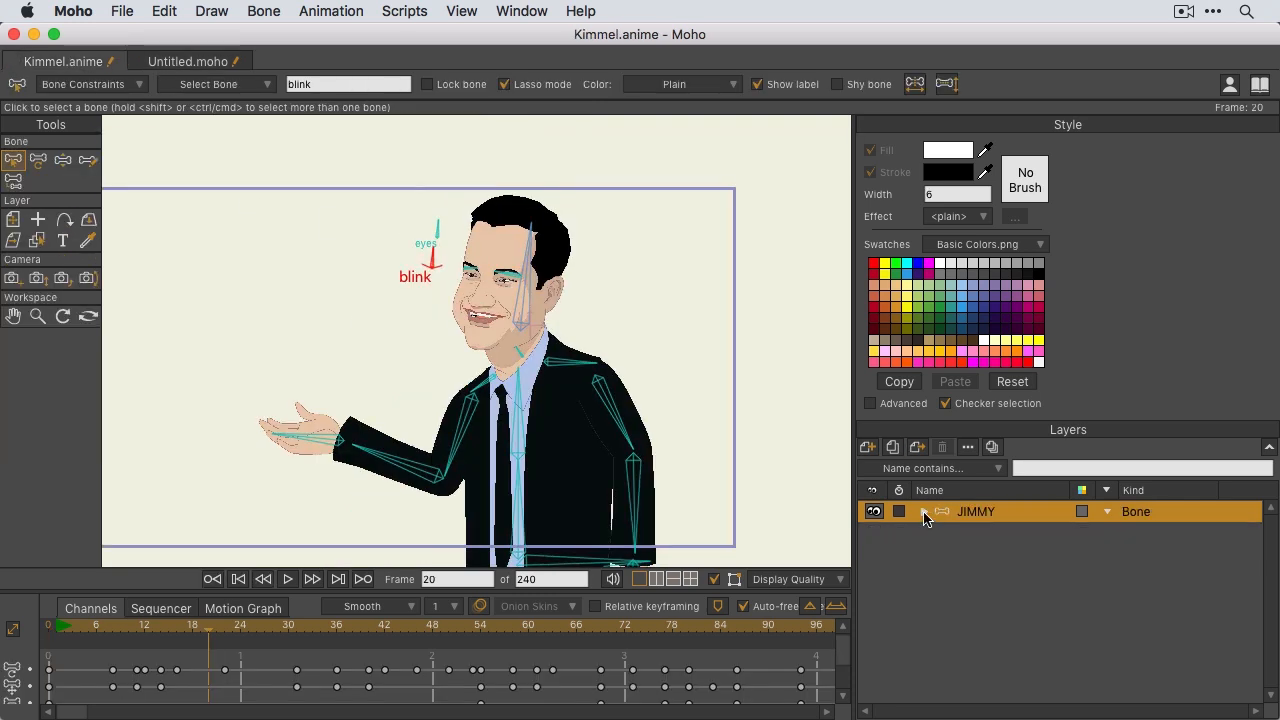
{"action": "left_click", "coordinate": [923, 511]}
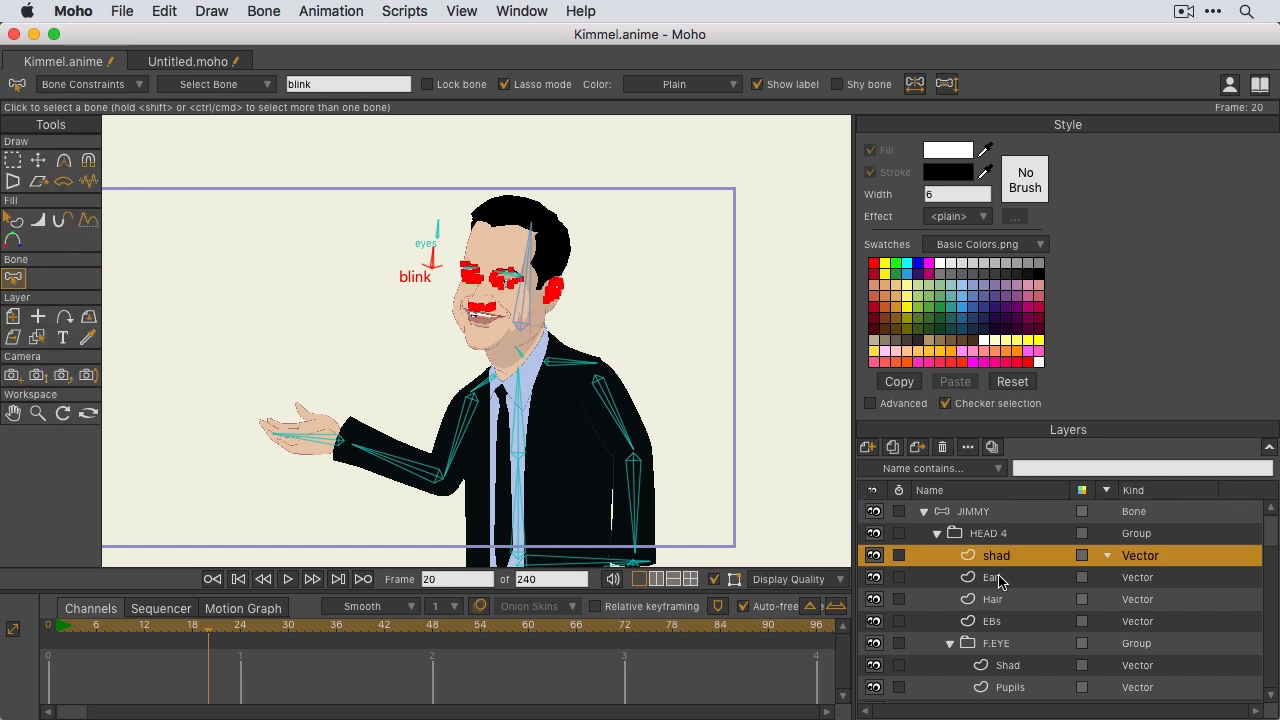
{"action": "left_click", "coordinate": [993, 599]}
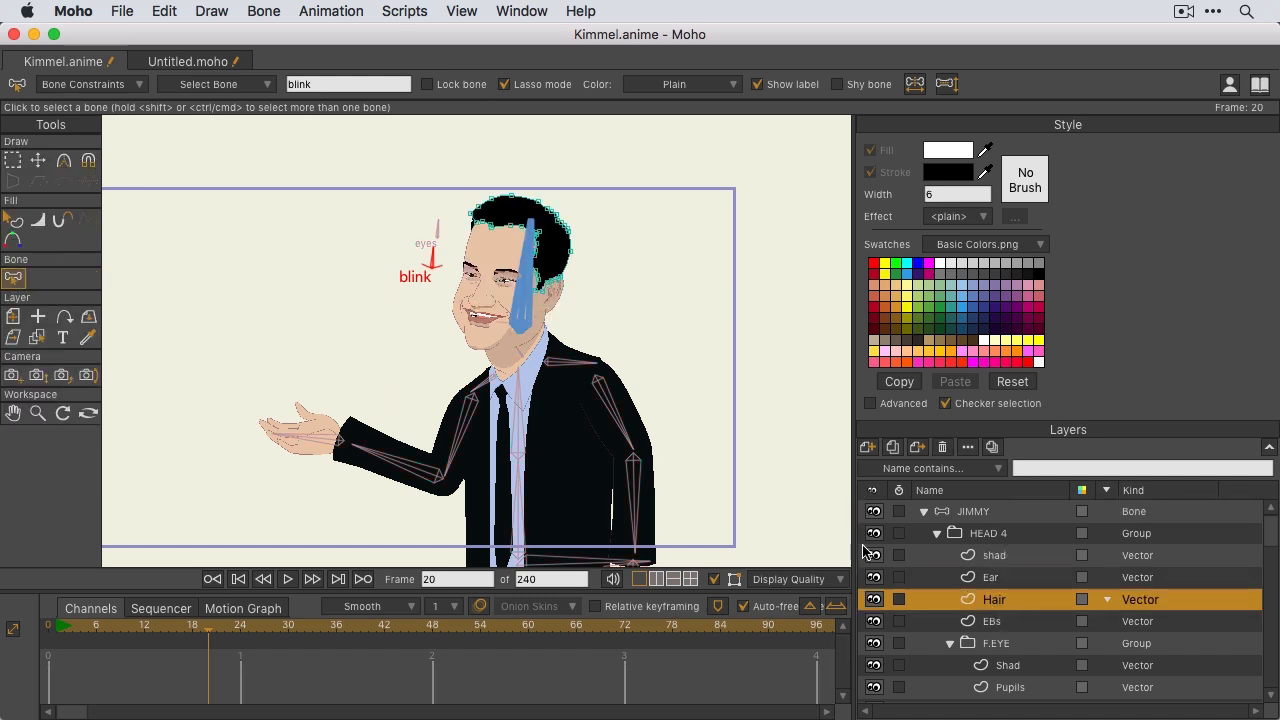
{"action": "mouse_move", "coordinate": [308, 115]}
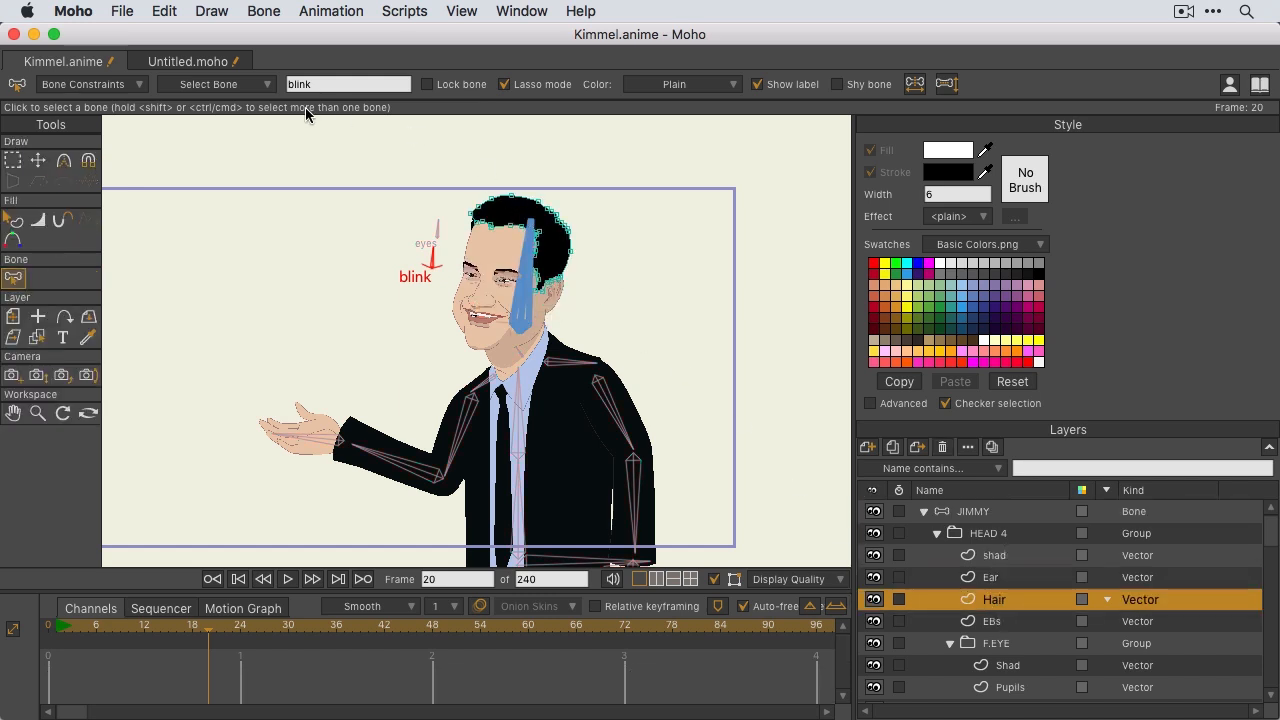
{"action": "left_click", "coordinate": [187, 61]}
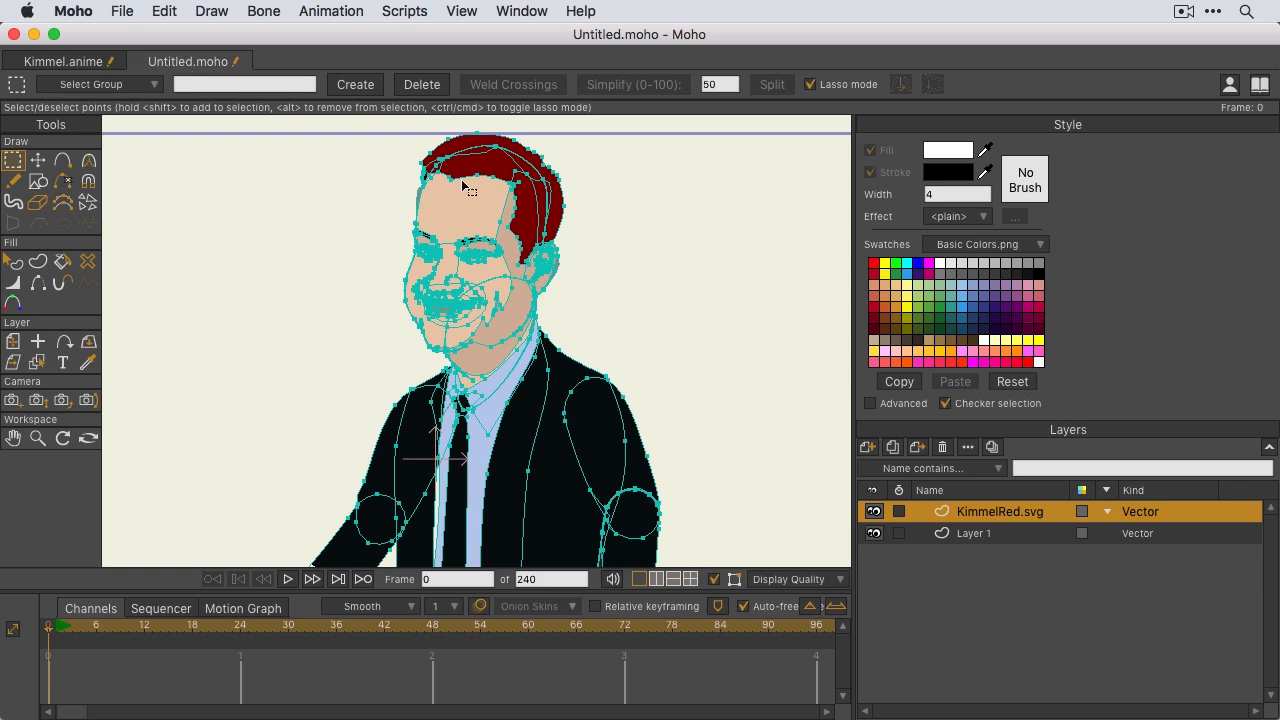
{"action": "mouse_move", "coordinate": [545, 273]}
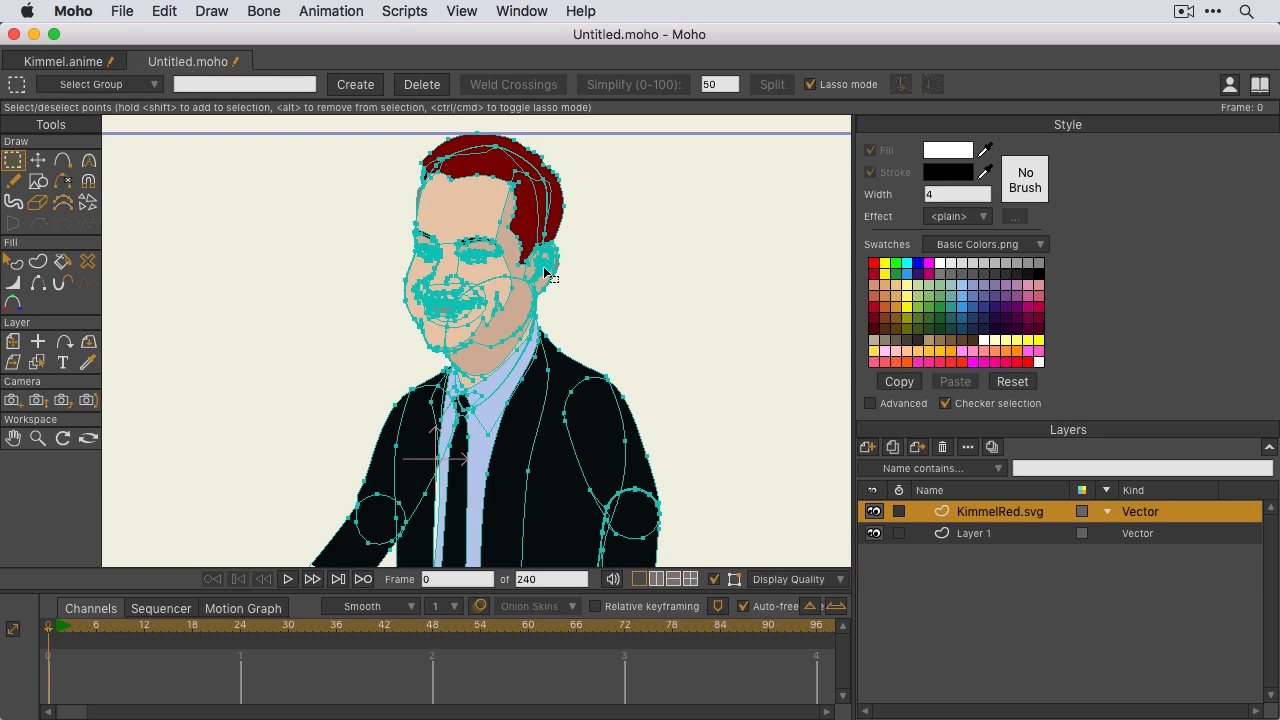
{"action": "mouse_move", "coordinate": [533, 270]}
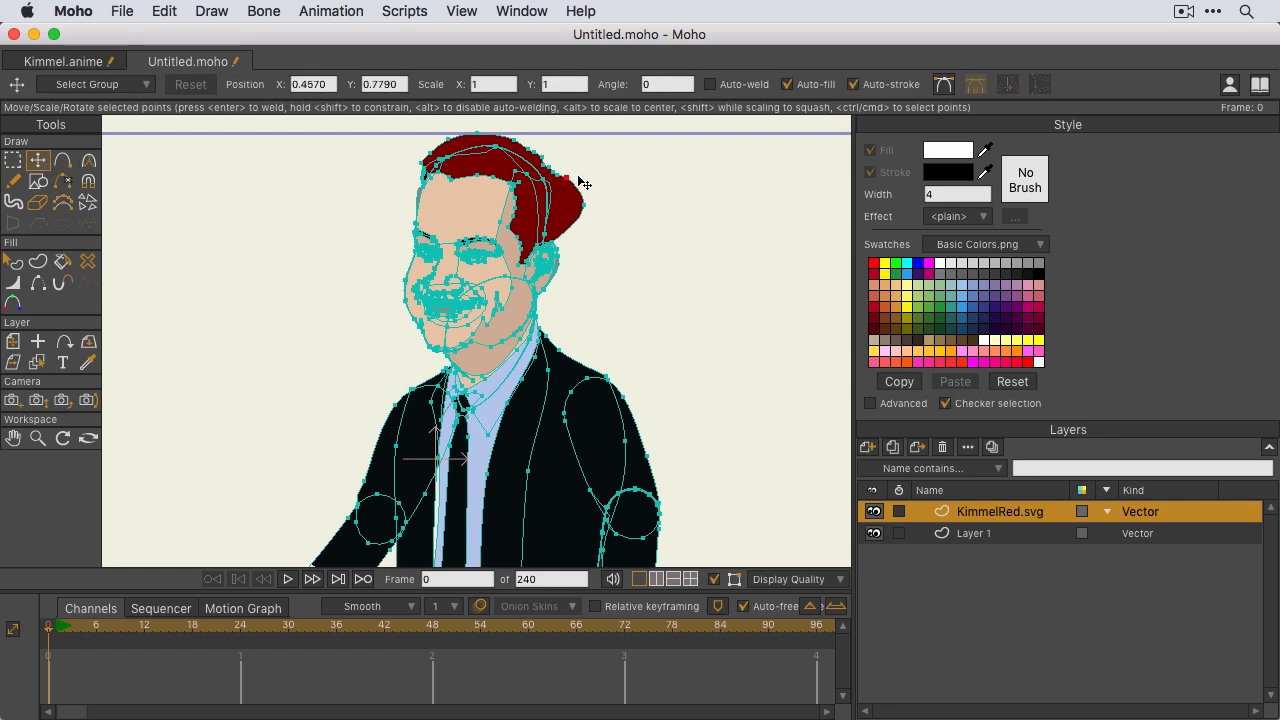
Drag a point on the back of the red hair upward into a spike.
{"action": "left_click_drag", "start_coordinate": [583, 182], "coordinate": [573, 152]}
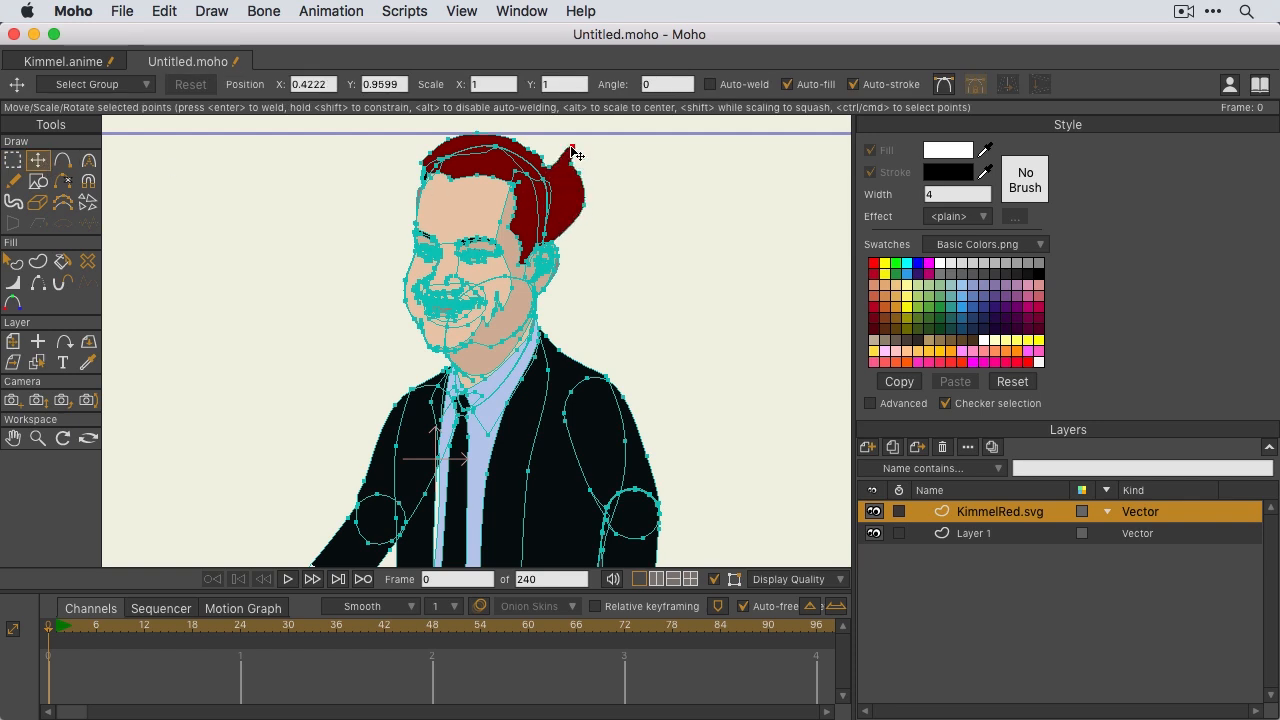
{"action": "left_click_drag", "start_coordinate": [575, 155], "coordinate": [570, 138]}
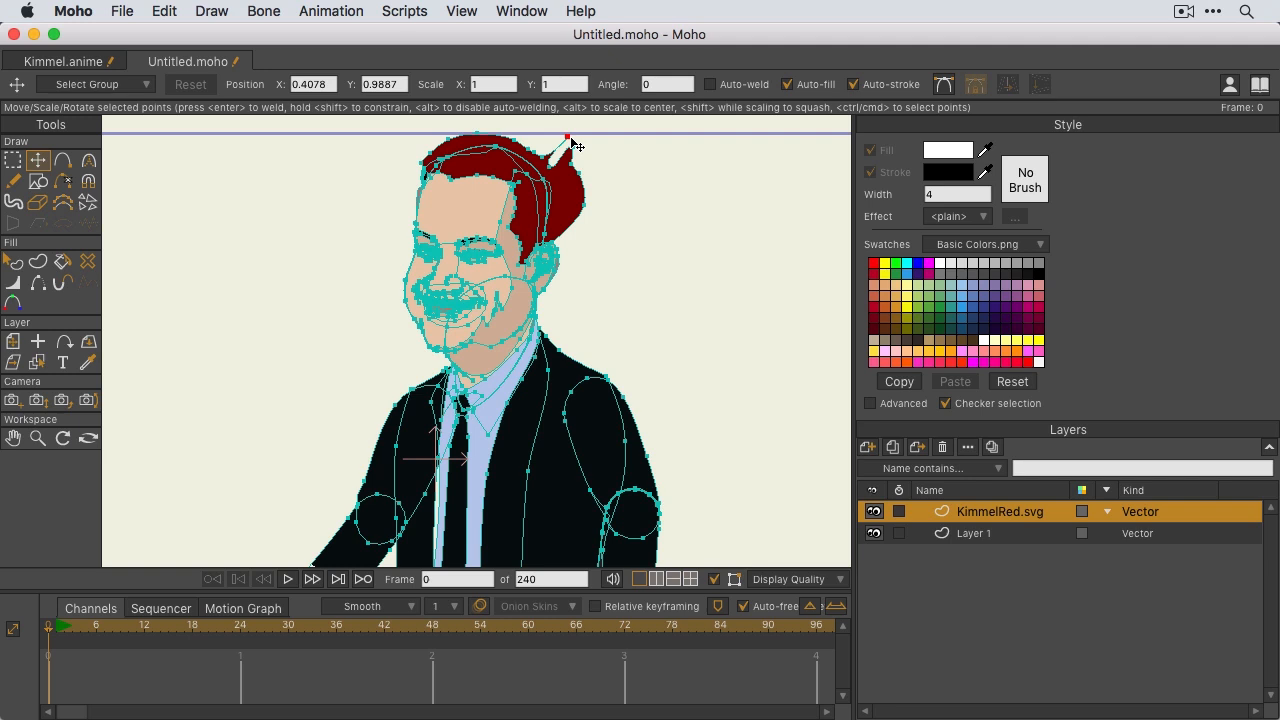